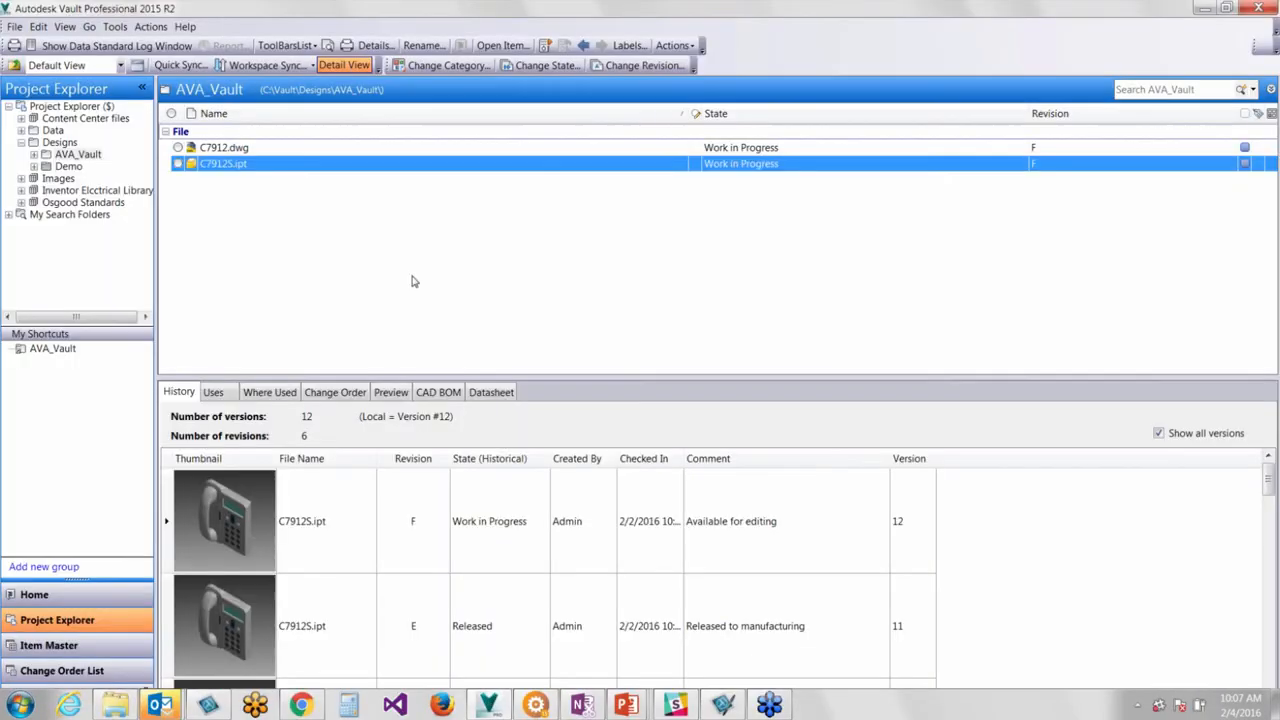
mouse_move(284, 168)
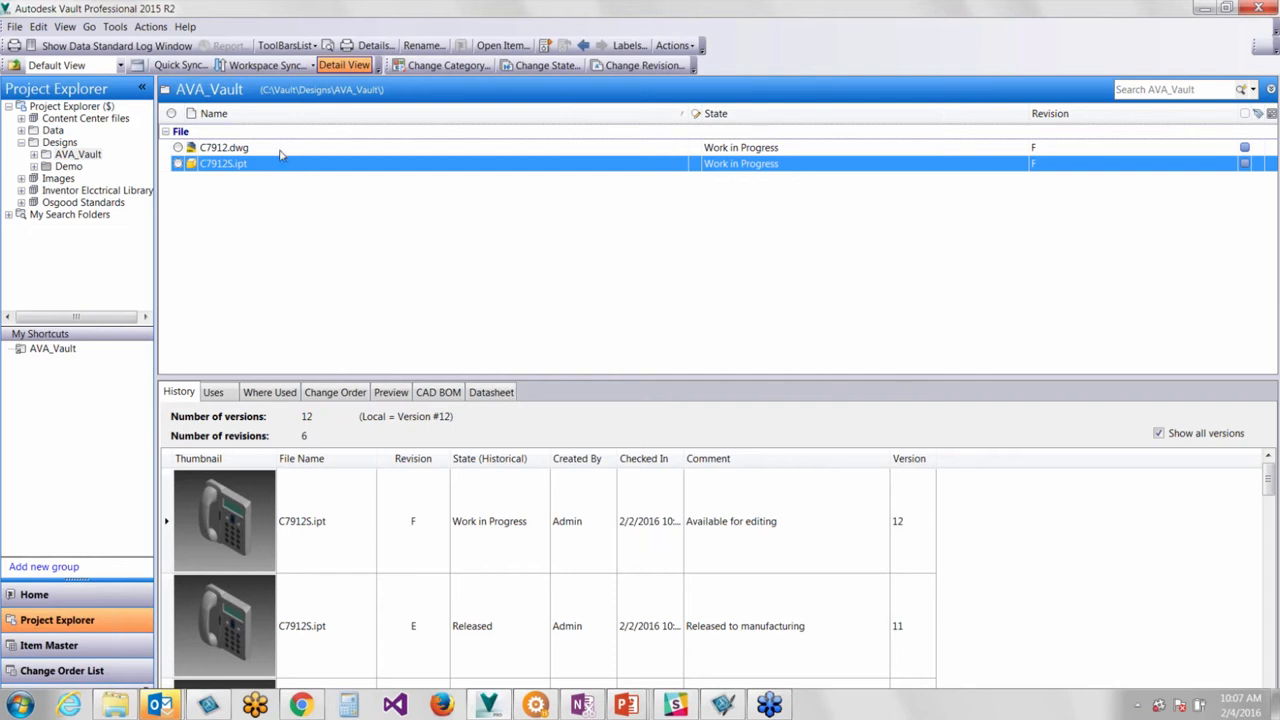
mouse_move(252, 148)
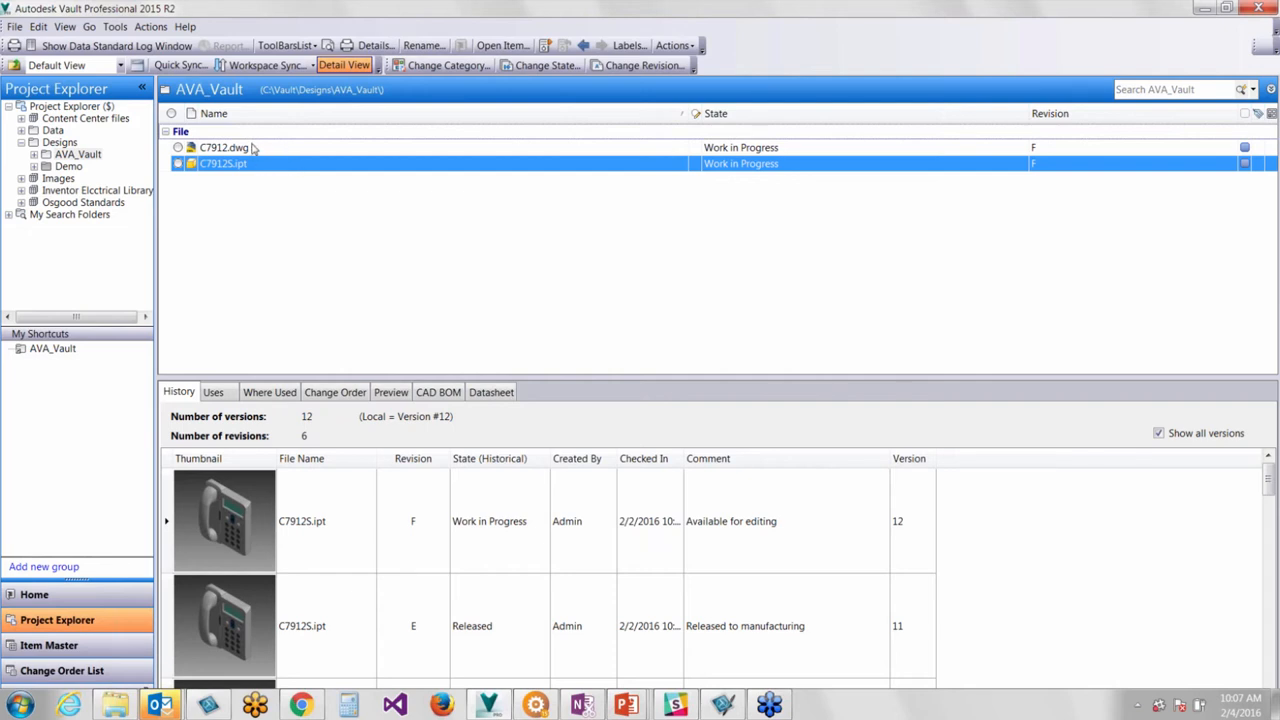
Select C7912.dwg together with C7912S.ipt in the Vault file list
click(224, 148)
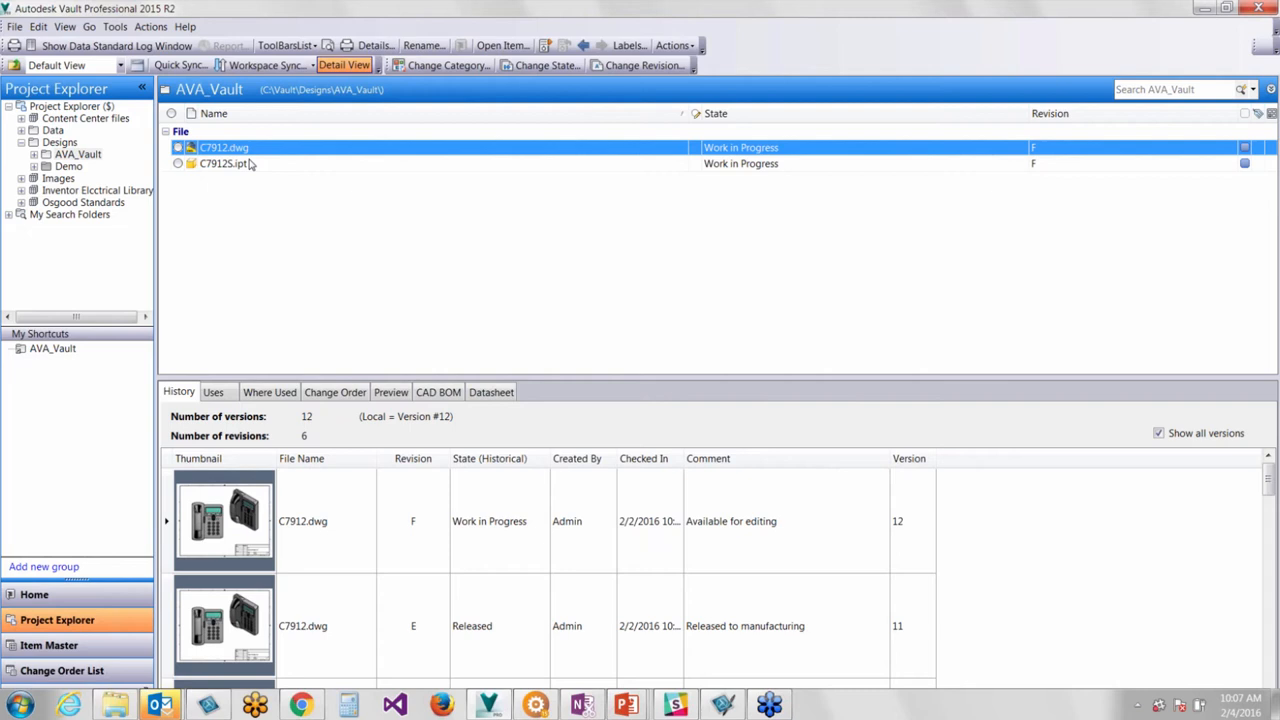
click(222, 164)
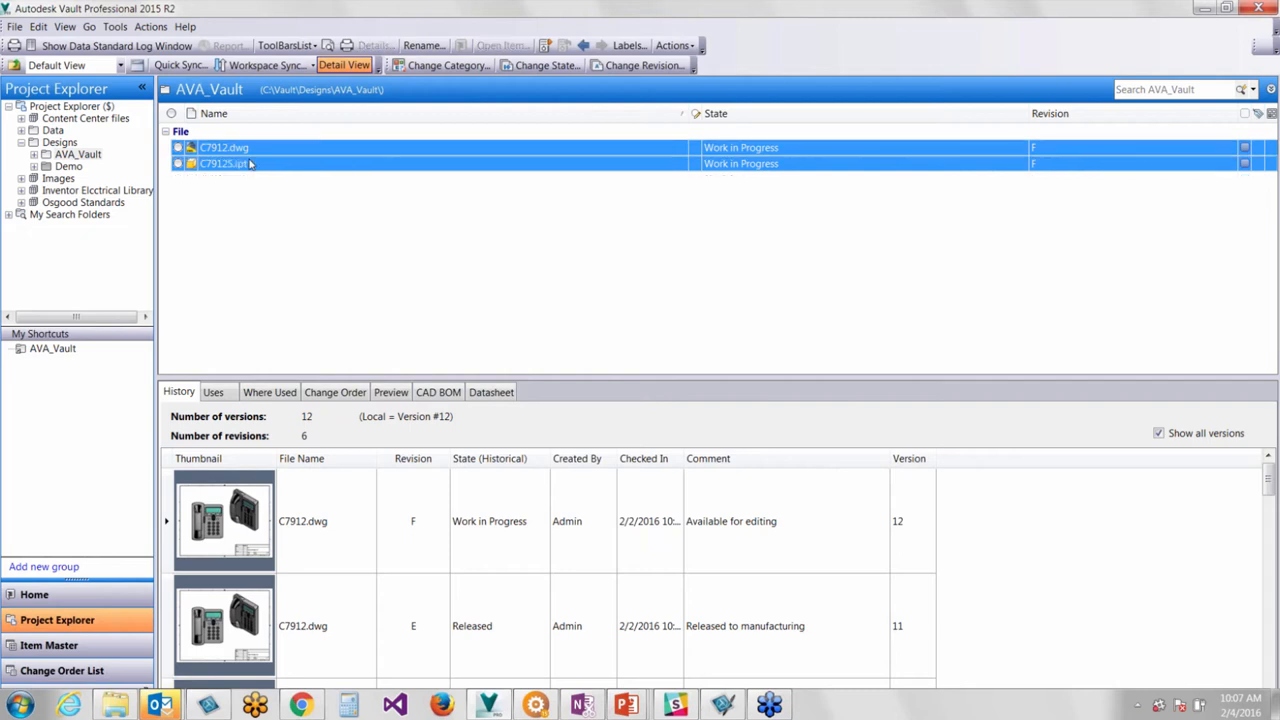
mouse_move(538, 64)
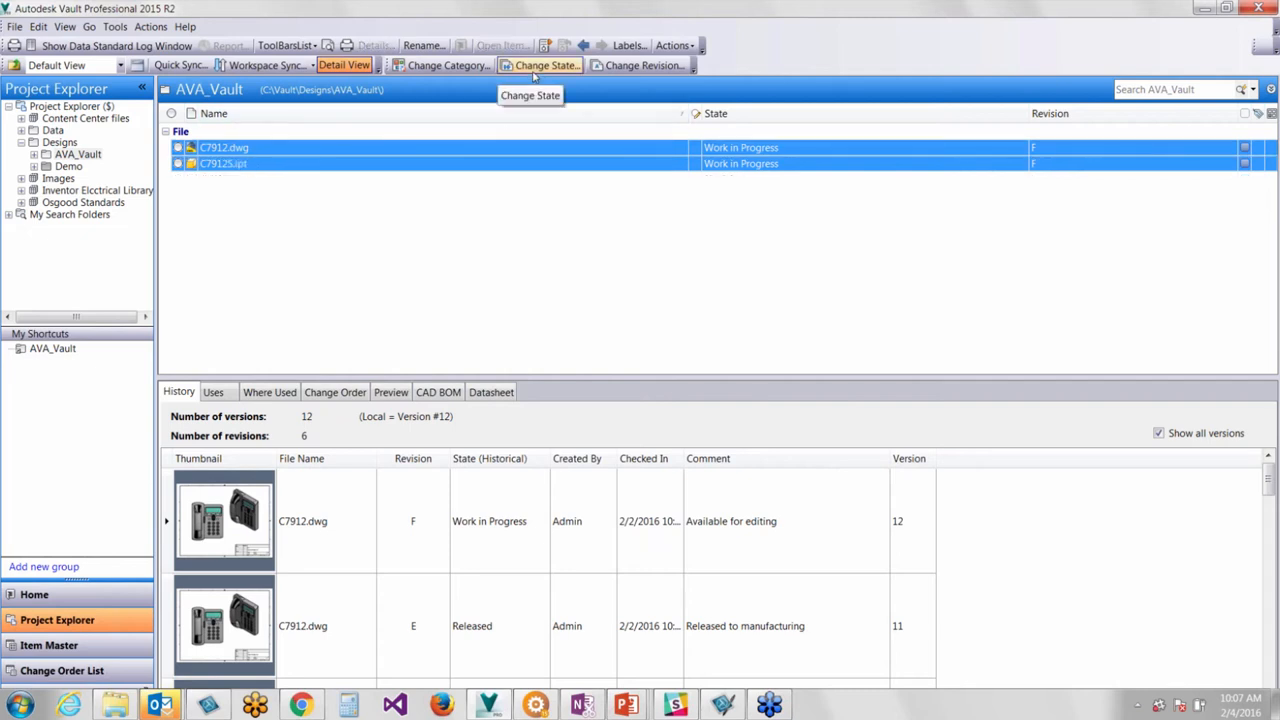
Change both files' state to Released with comment 'Released to manufacturing'
click(540, 64)
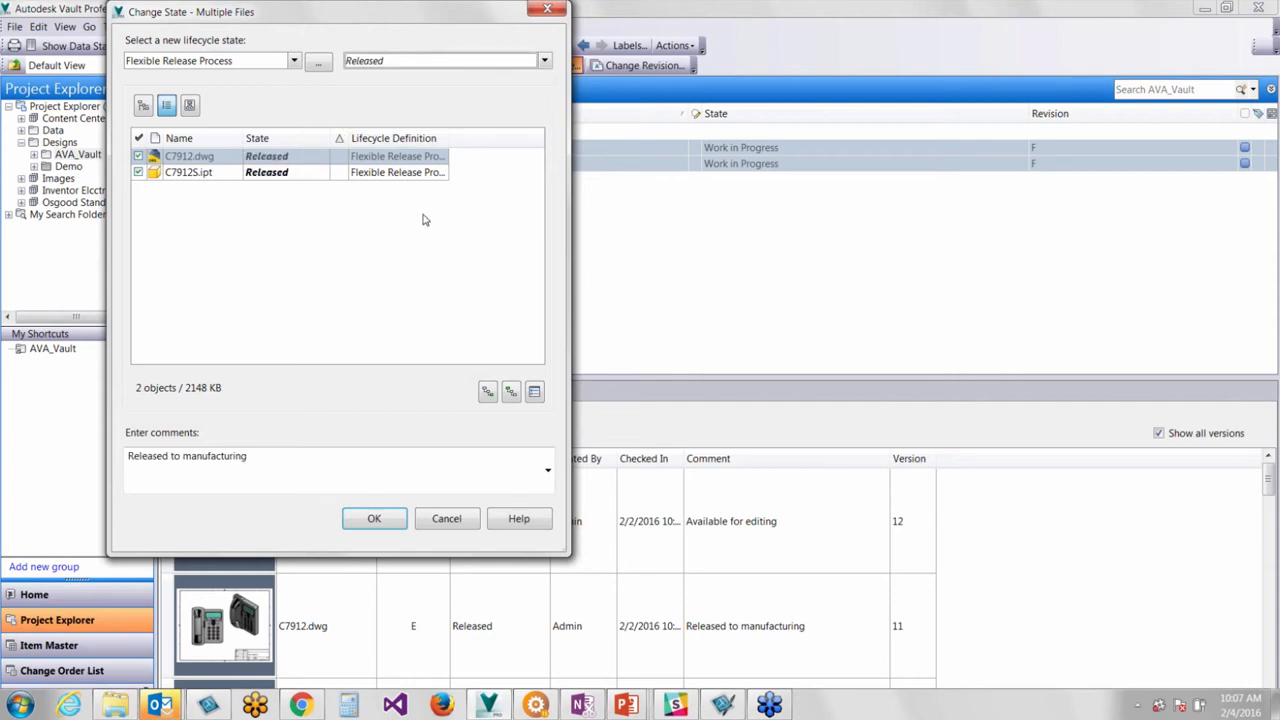
click(374, 518)
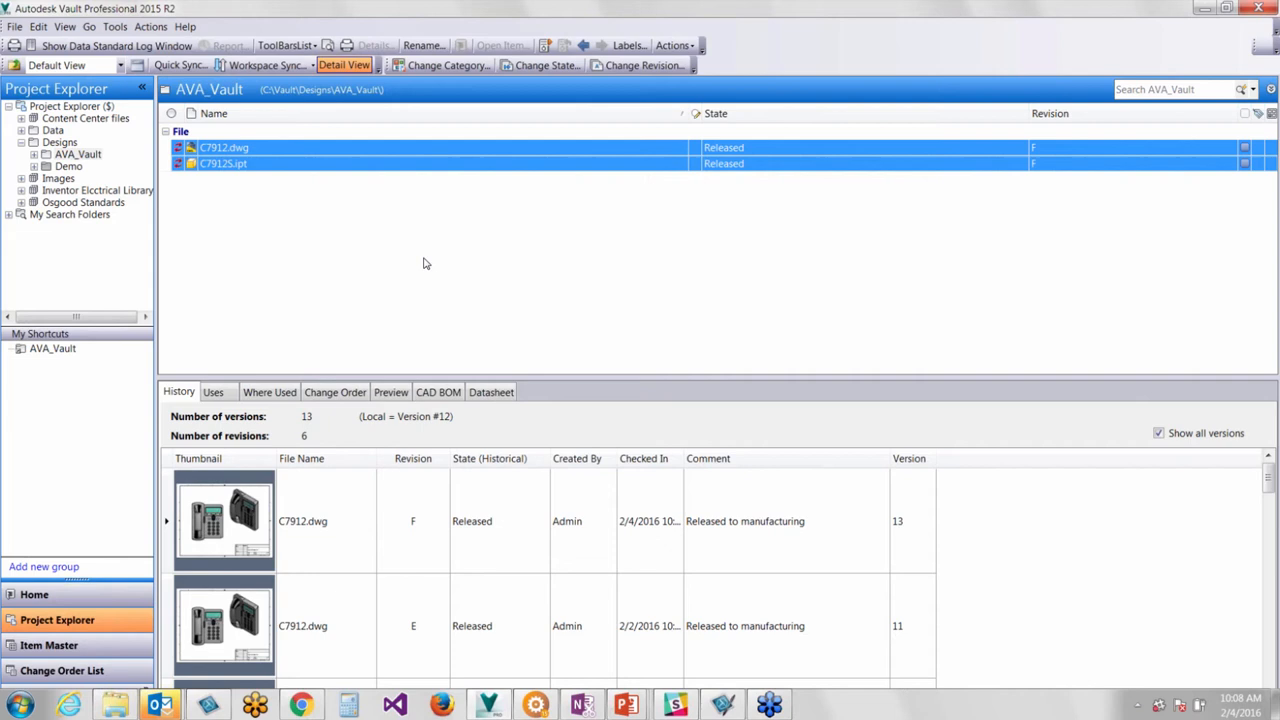
mouse_move(488, 516)
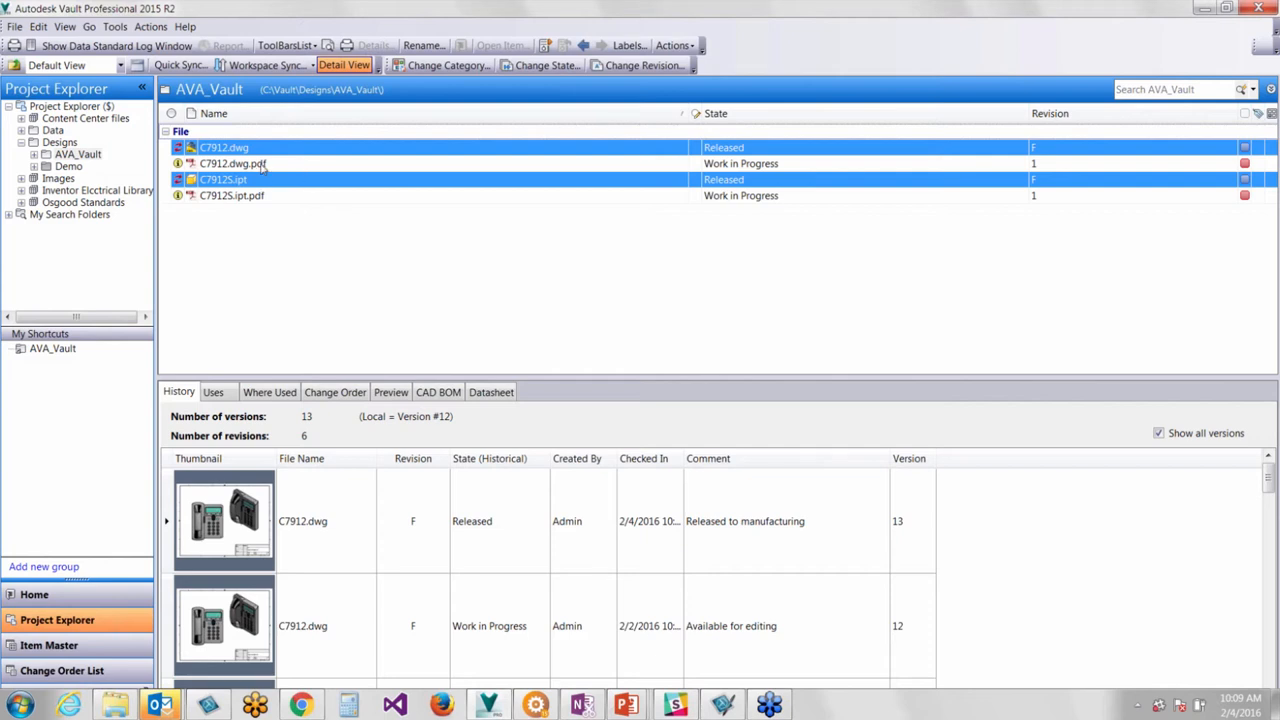
Show the C7912 drawing's Uses tree with C7912S.ipt and the attached C7912.dwg.pdf, then refresh
click(230, 164)
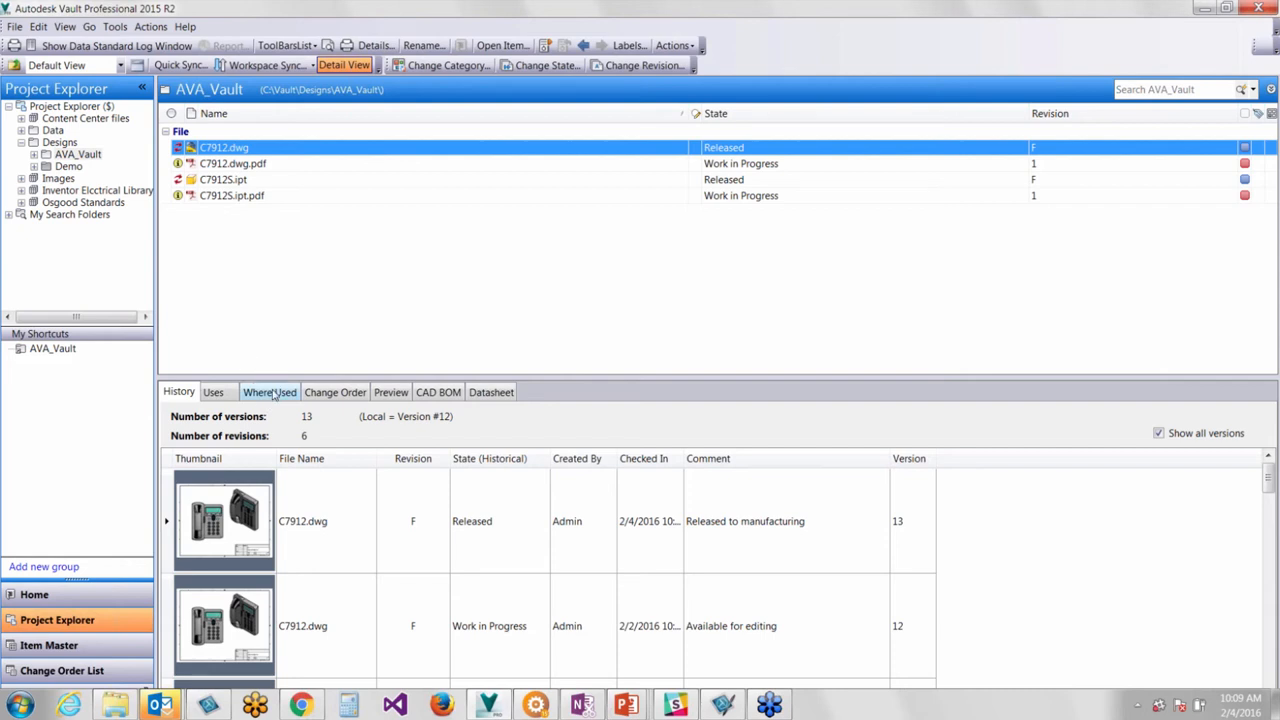
click(212, 392)
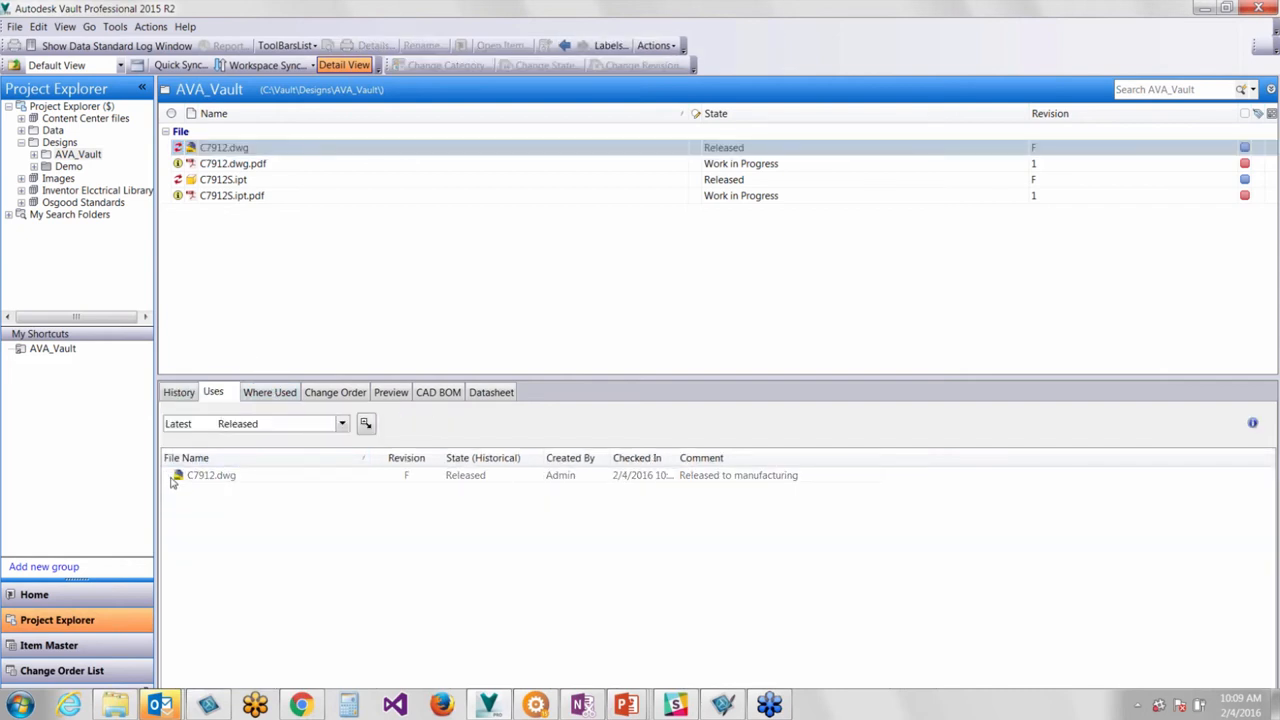
click(168, 476)
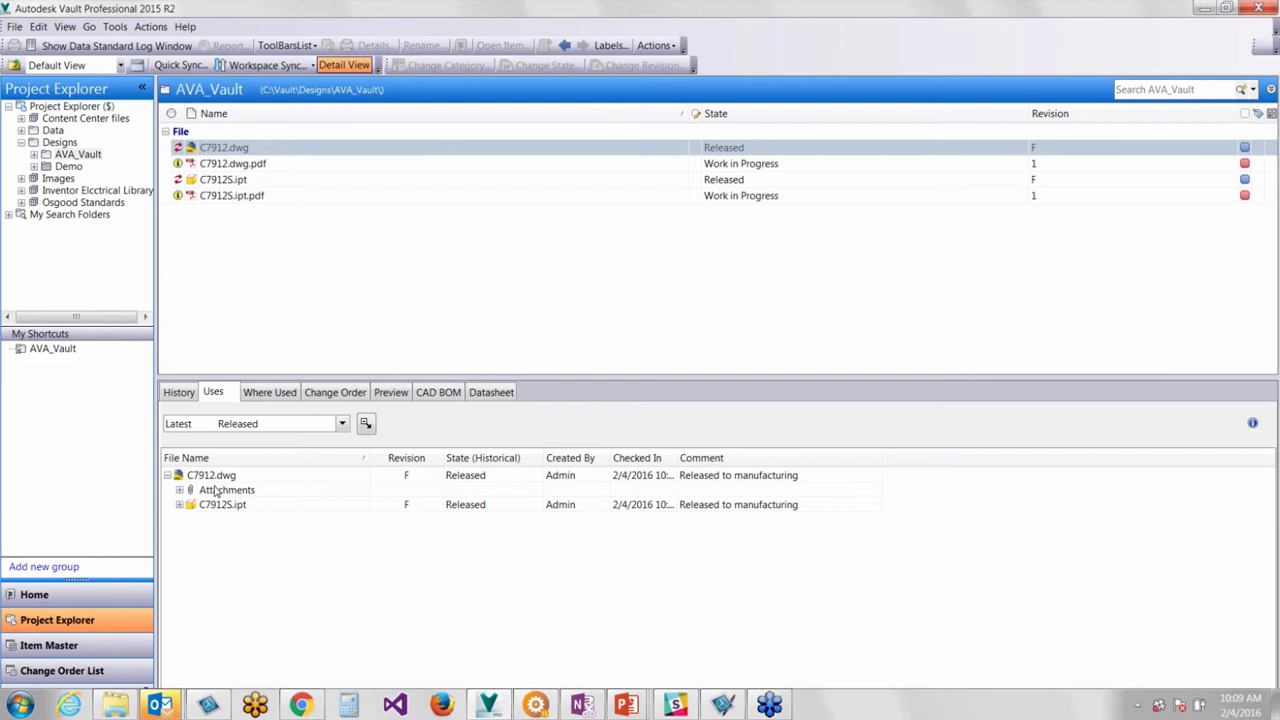
click(190, 490)
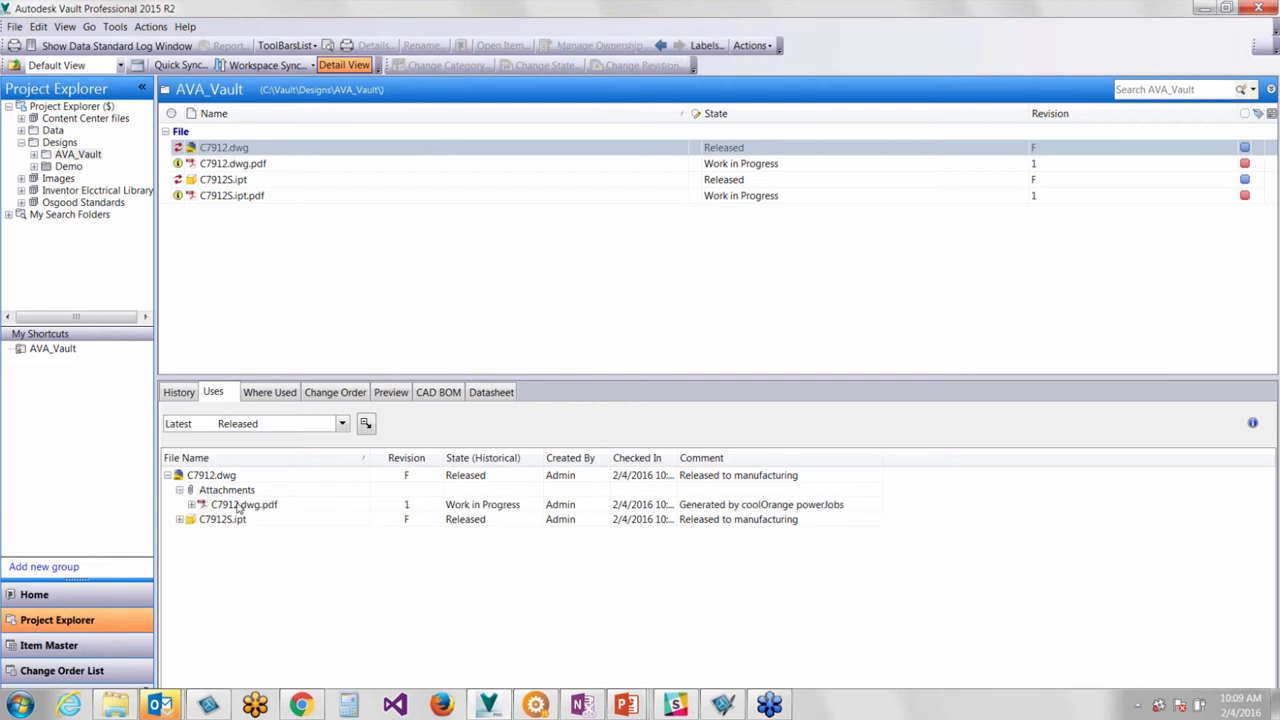
click(244, 504)
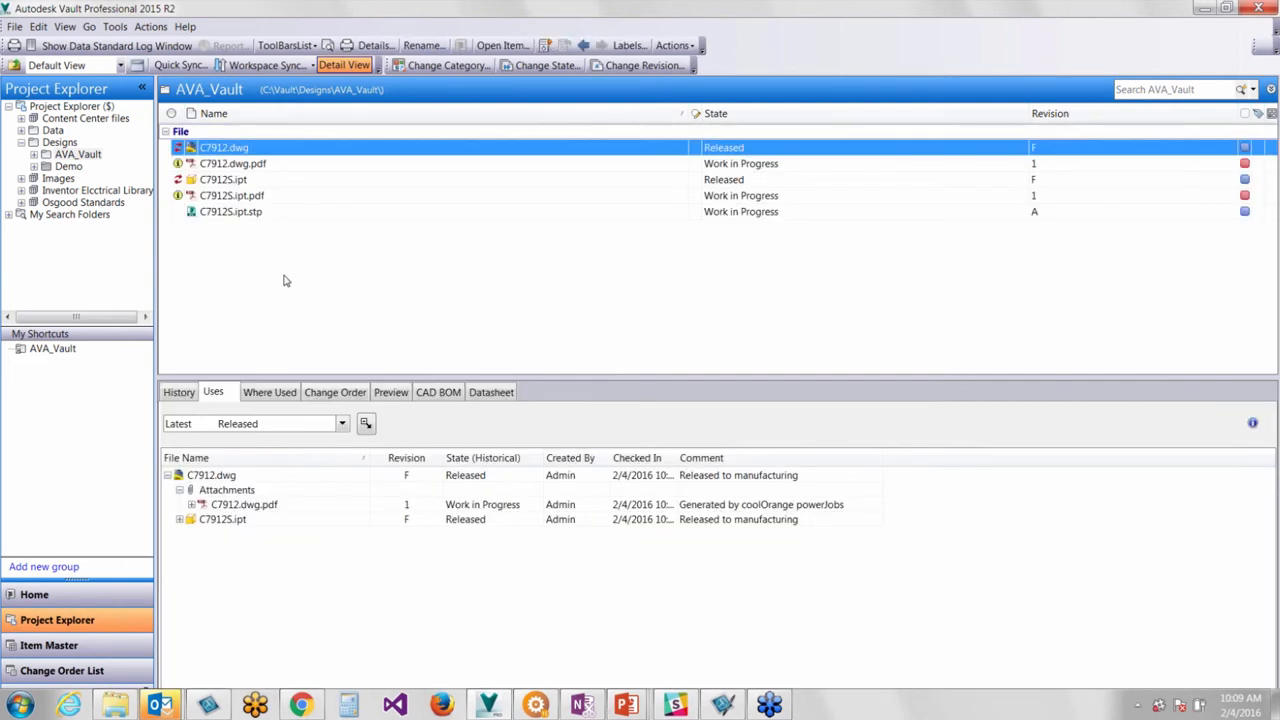
Compare the generated C7912S.ipt.stp STEP file with the C7912S part, then switch to the Outlook notifications
click(228, 212)
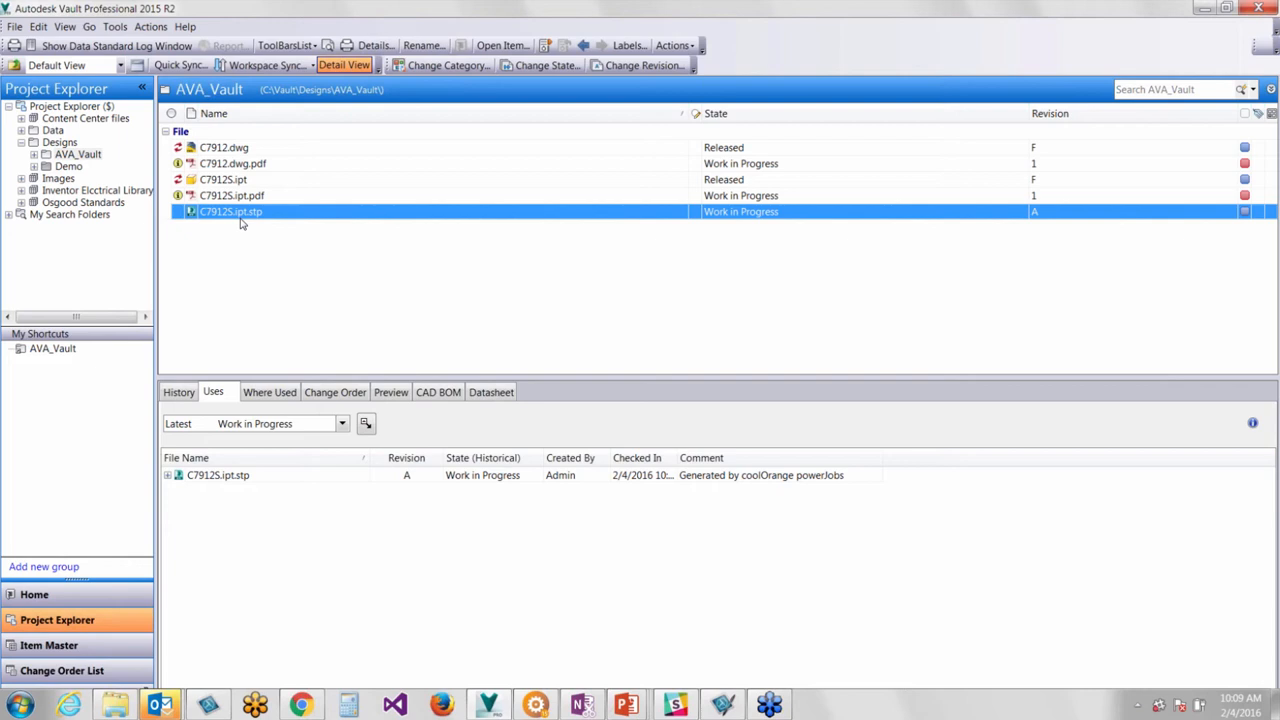
mouse_move(256, 180)
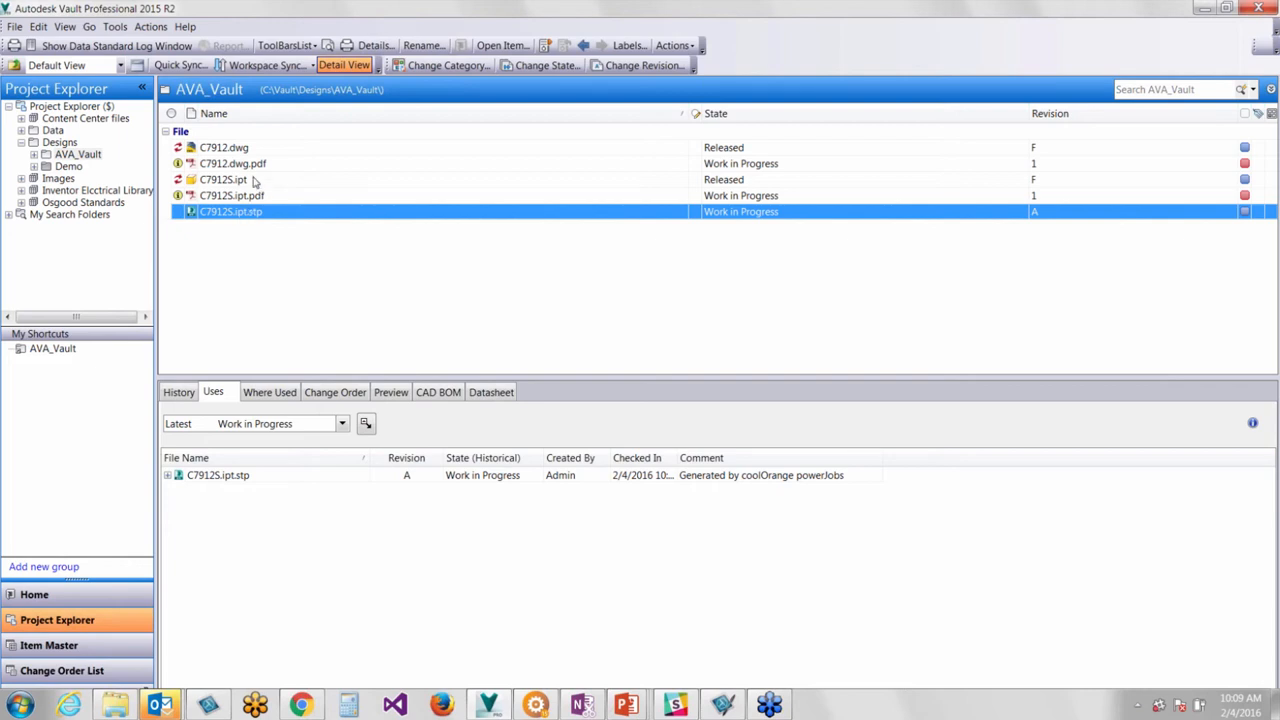
click(224, 180)
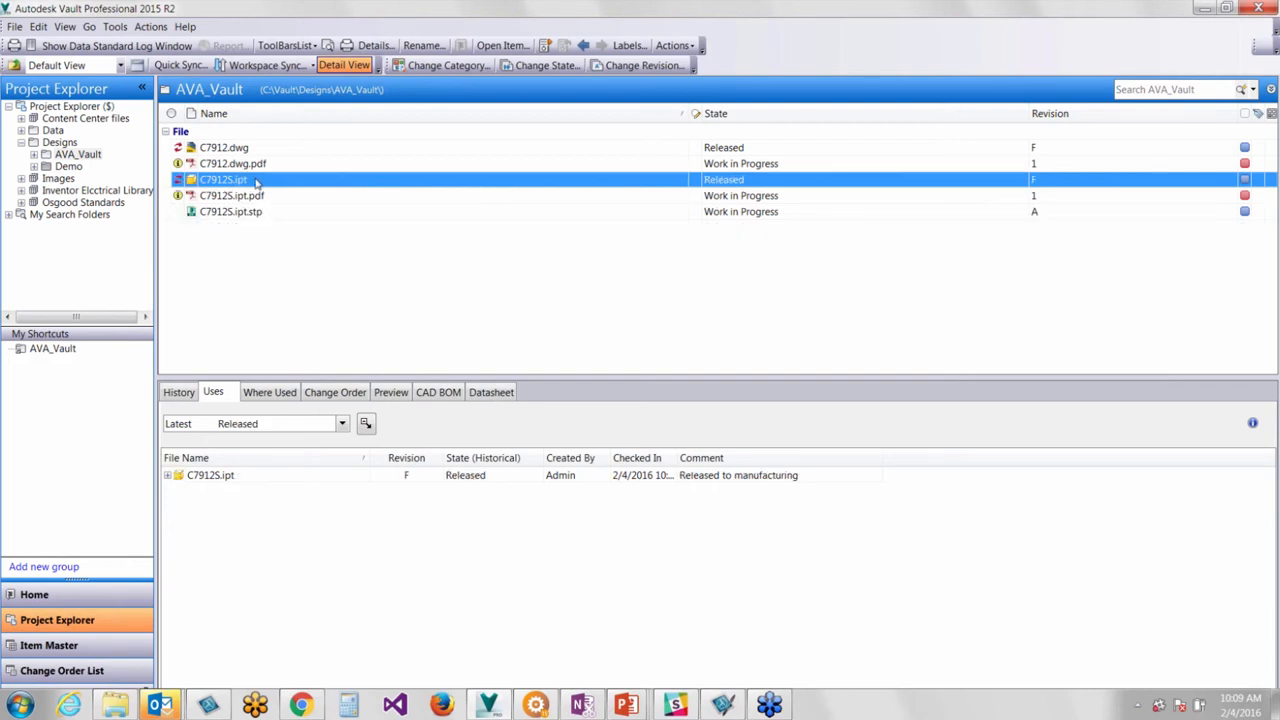
mouse_move(258, 184)
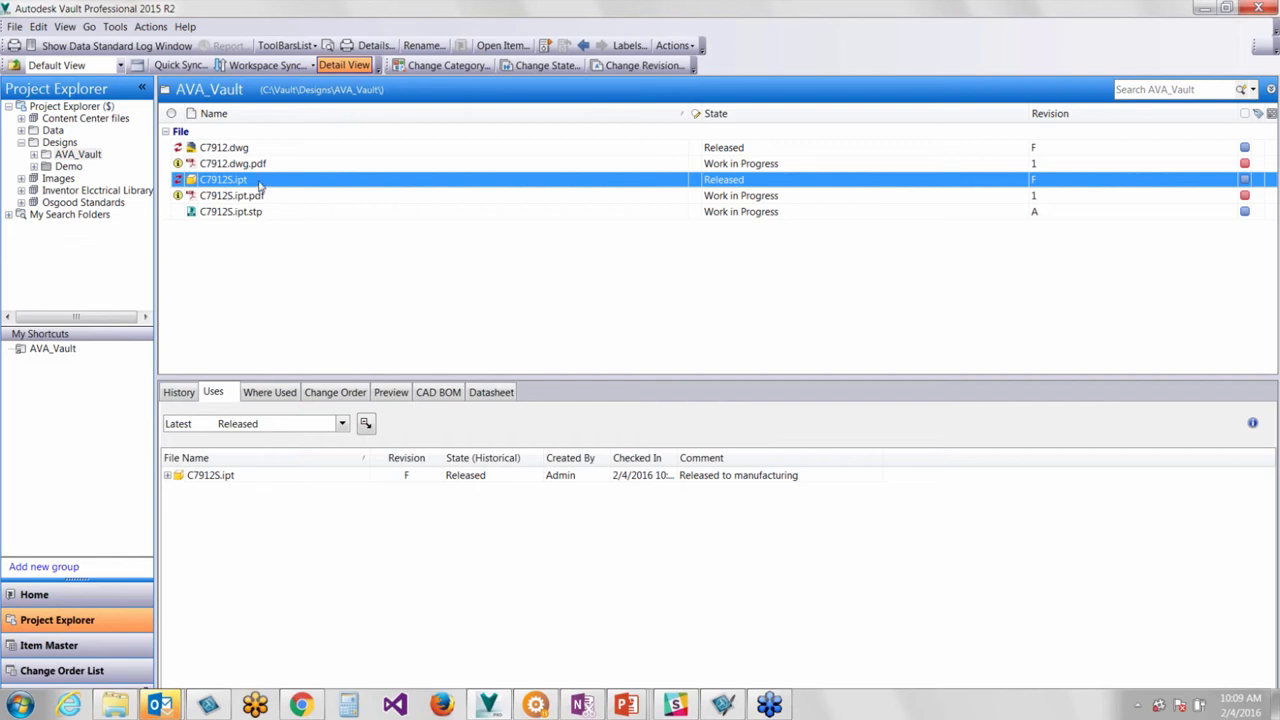
mouse_move(264, 140)
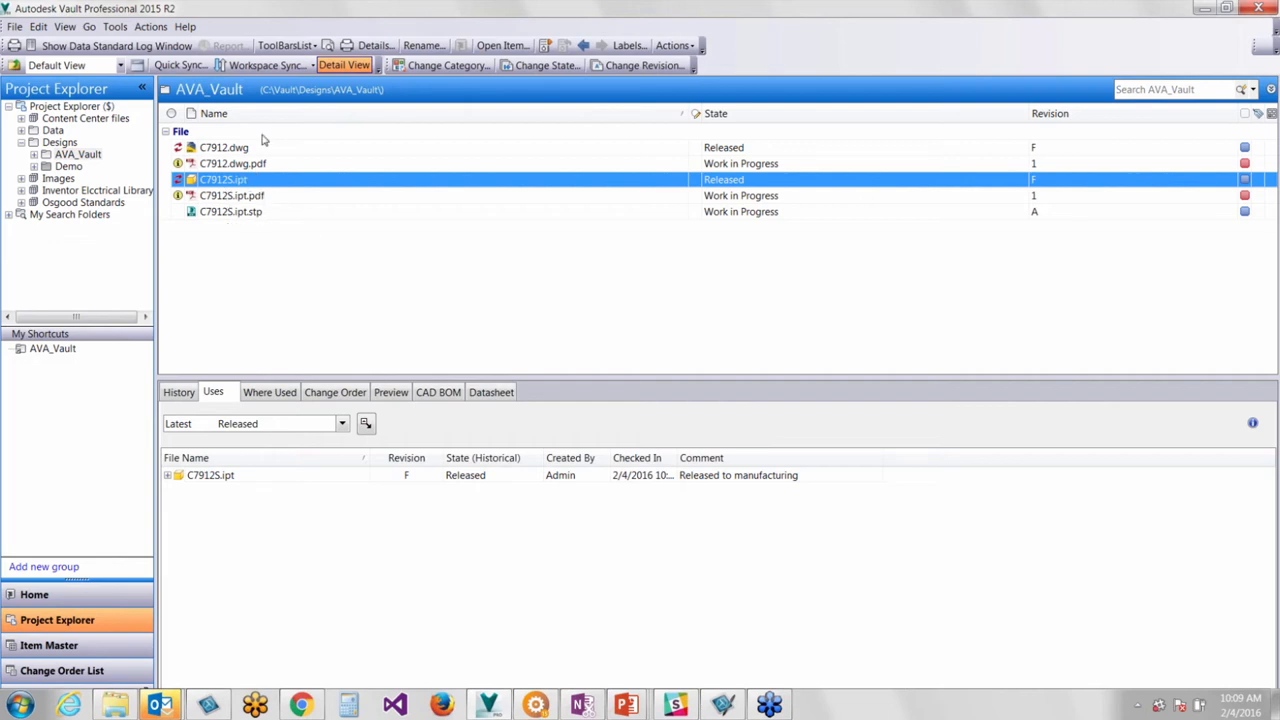
mouse_move(248, 196)
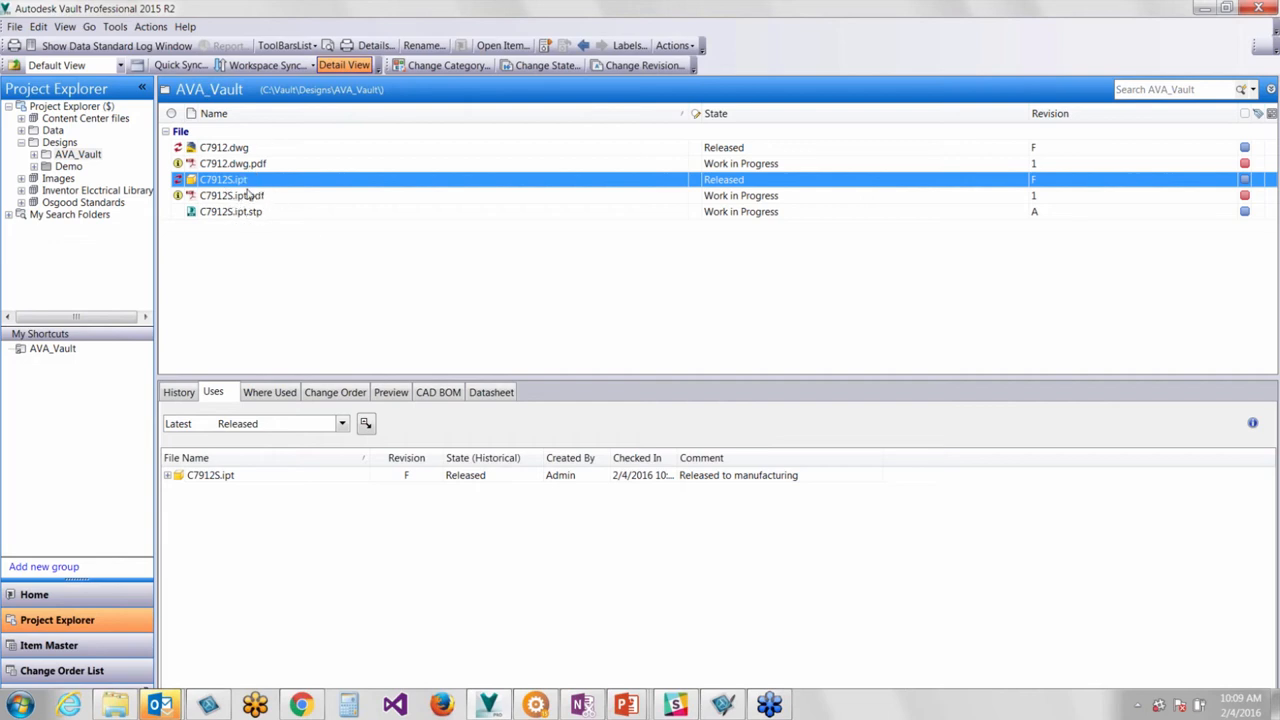
click(230, 212)
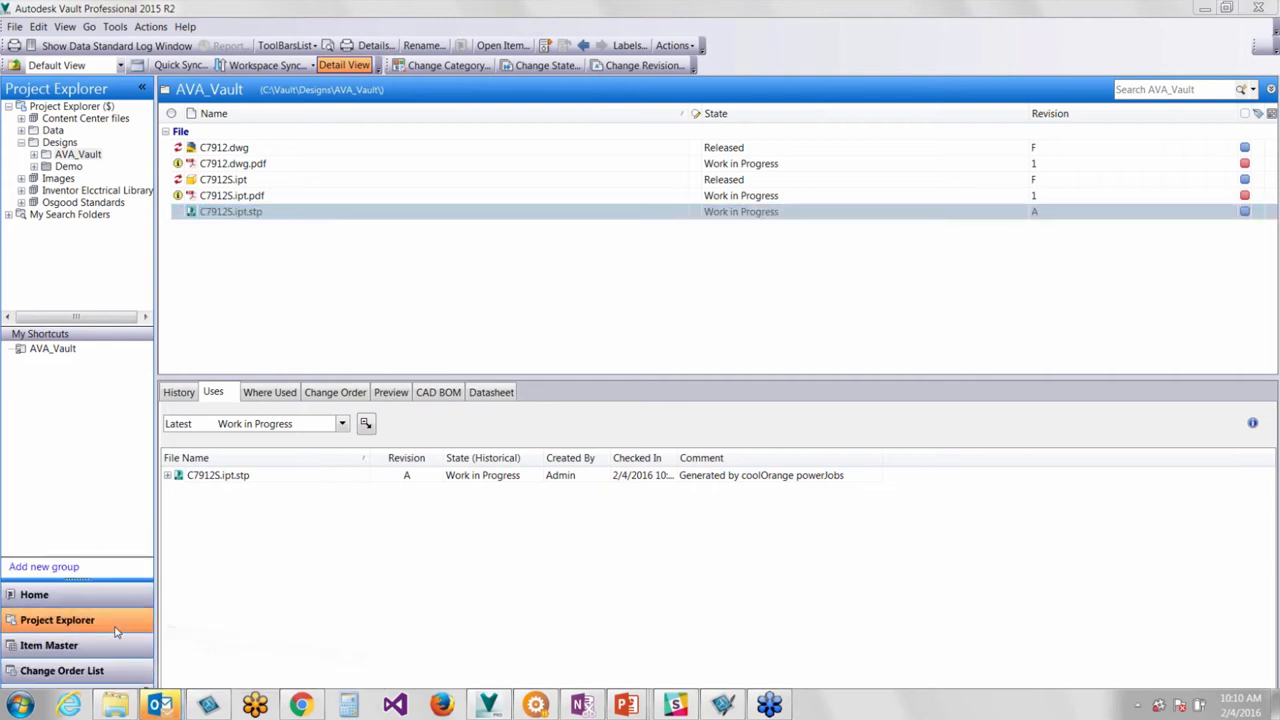
click(160, 702)
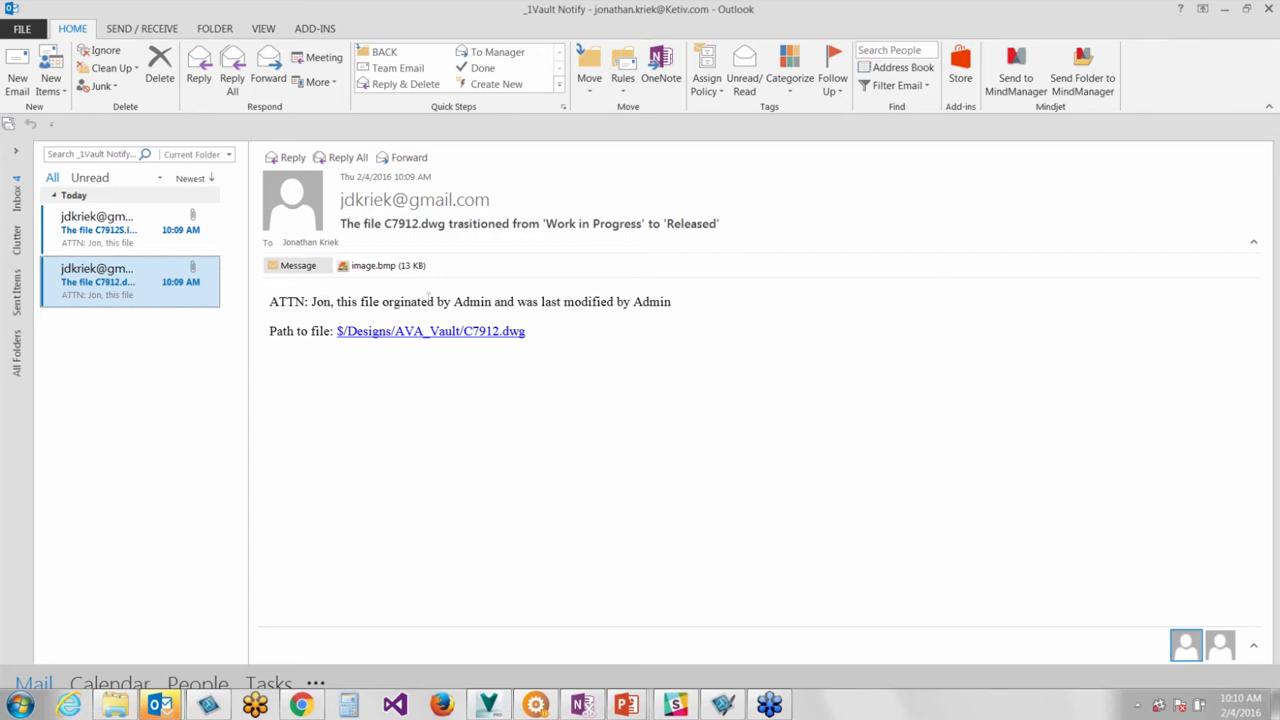
mouse_move(652, 308)
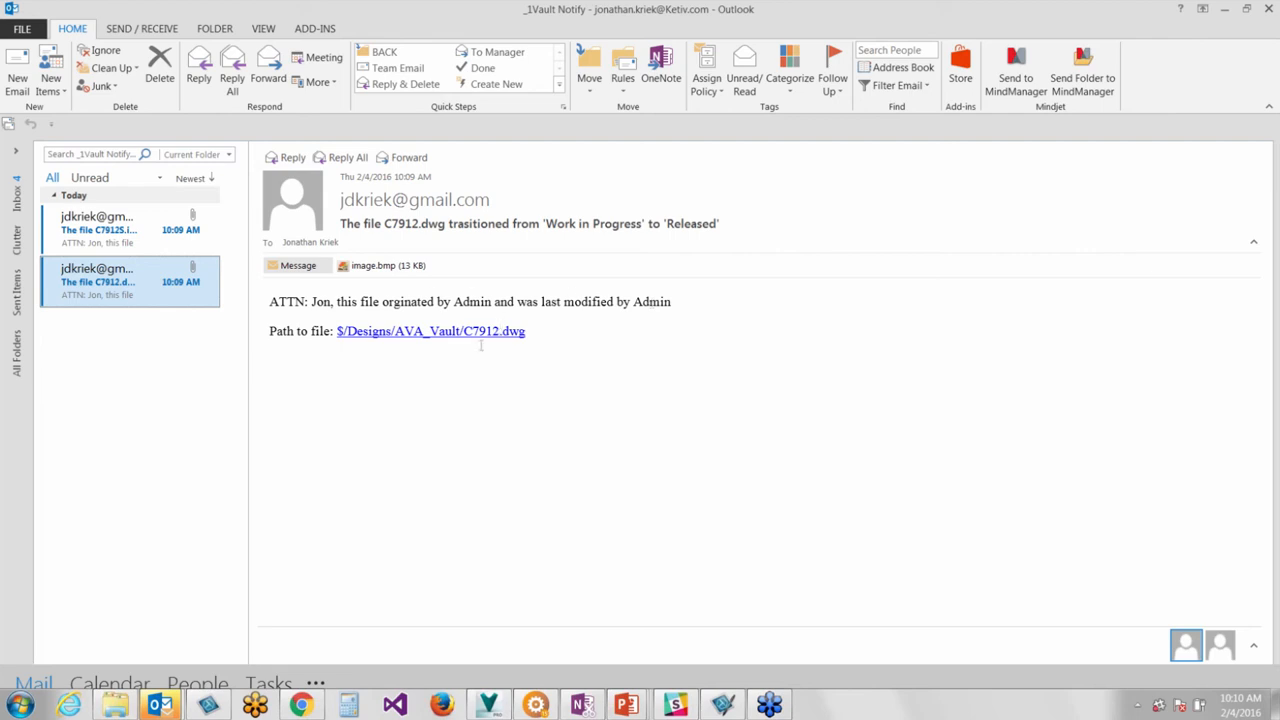
mouse_move(328, 310)
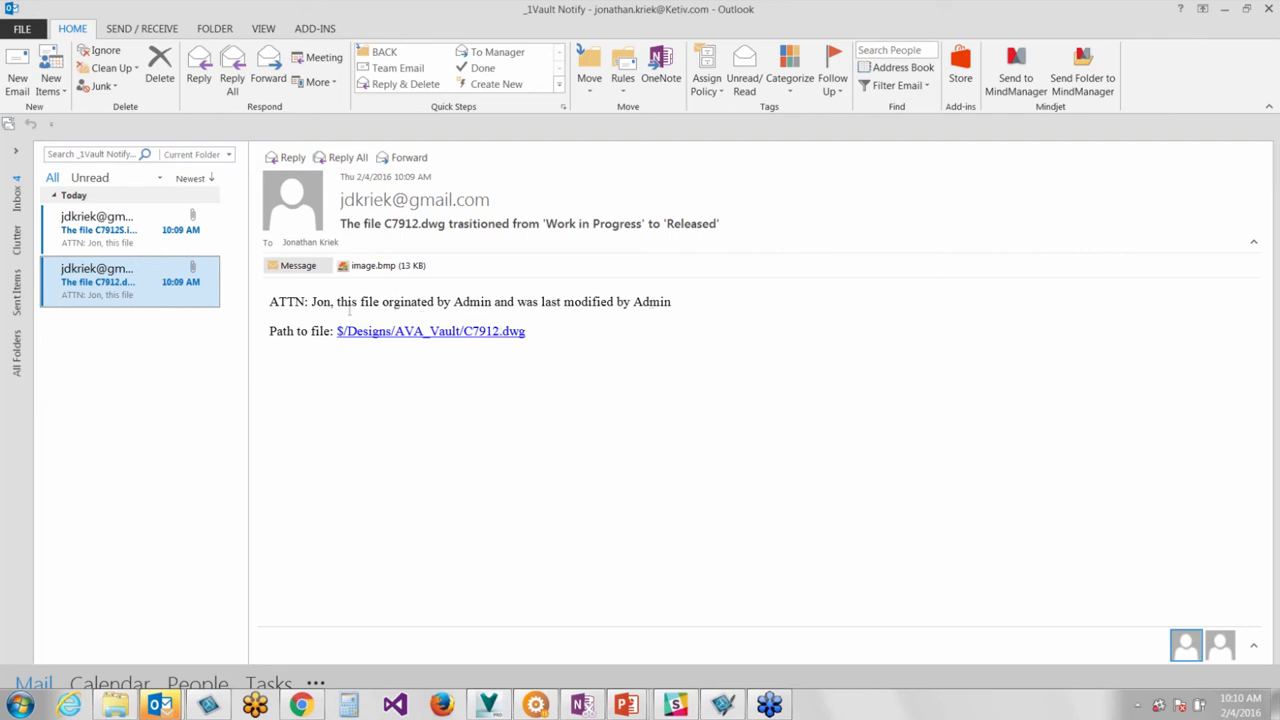
mouse_move(376, 316)
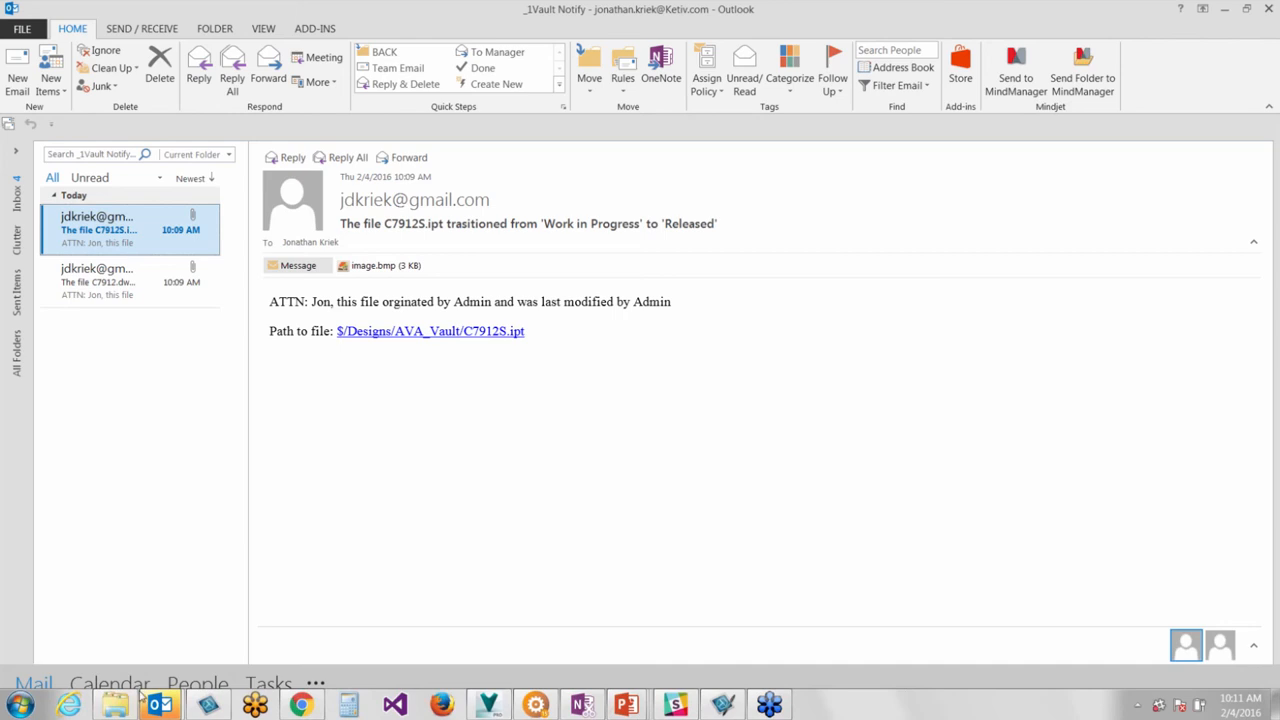
mouse_move(116, 702)
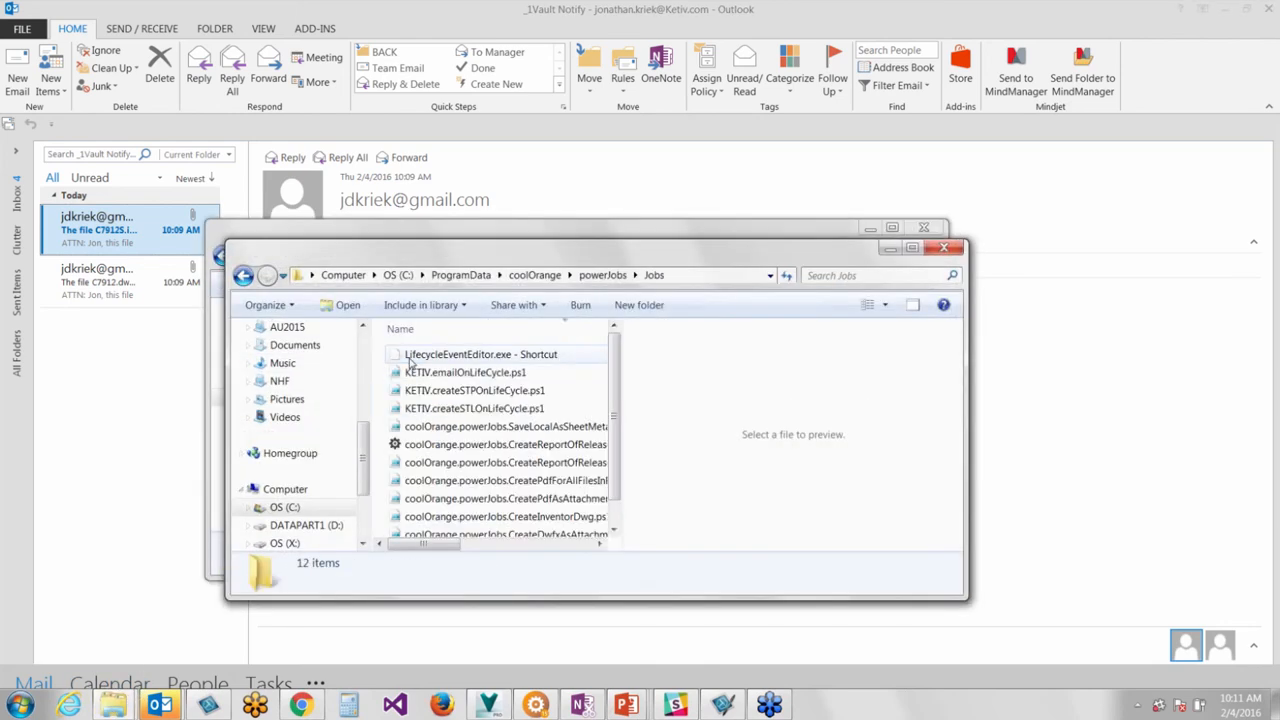
Look through the coolOrange job scripts: SaveLocalAsSheetMetalDxf, CreateReportOfReleasedFiles, CreatePdfForAllFilesInFolder, CreatePdfAsAttachment, CreateInventorDwg
click(892, 228)
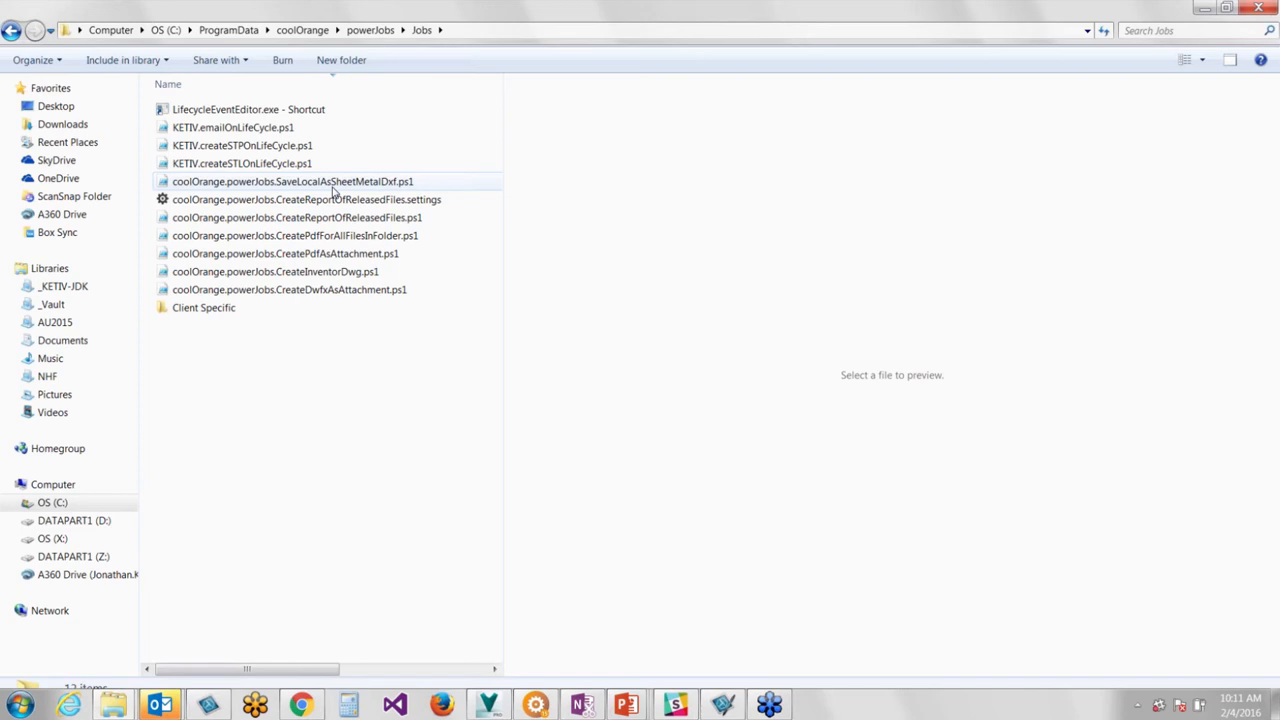
mouse_move(336, 180)
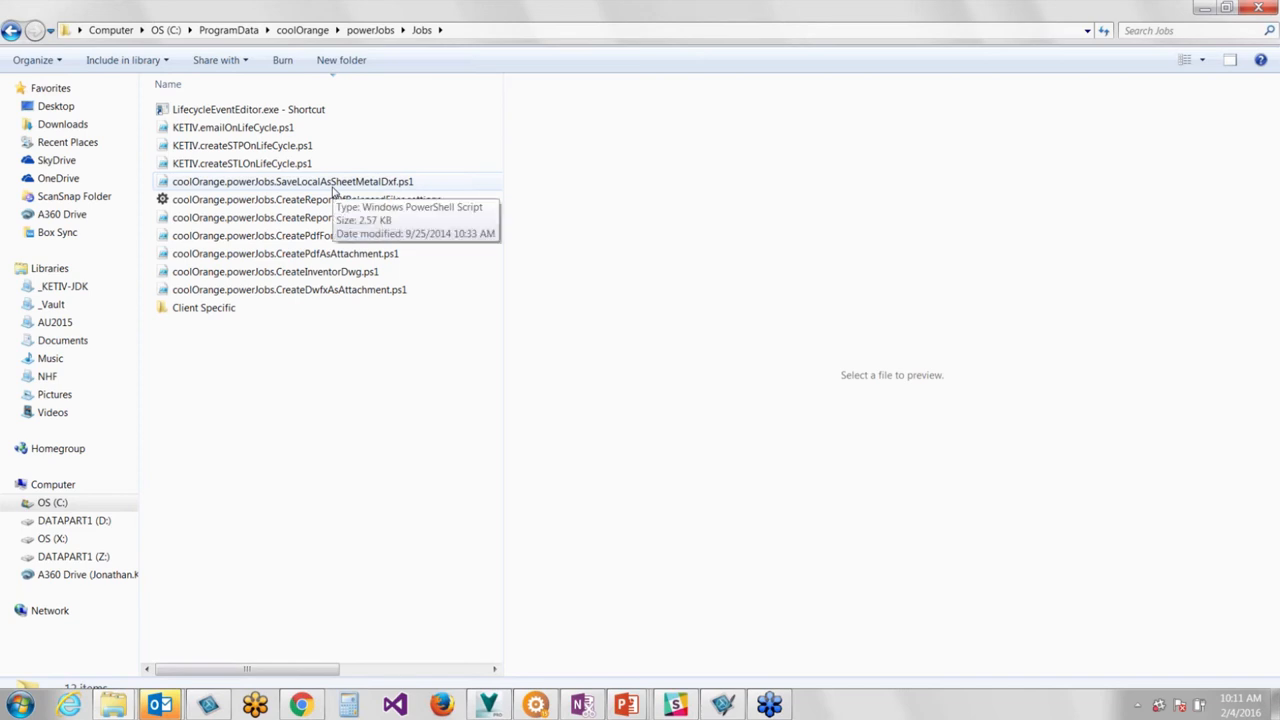
click(292, 180)
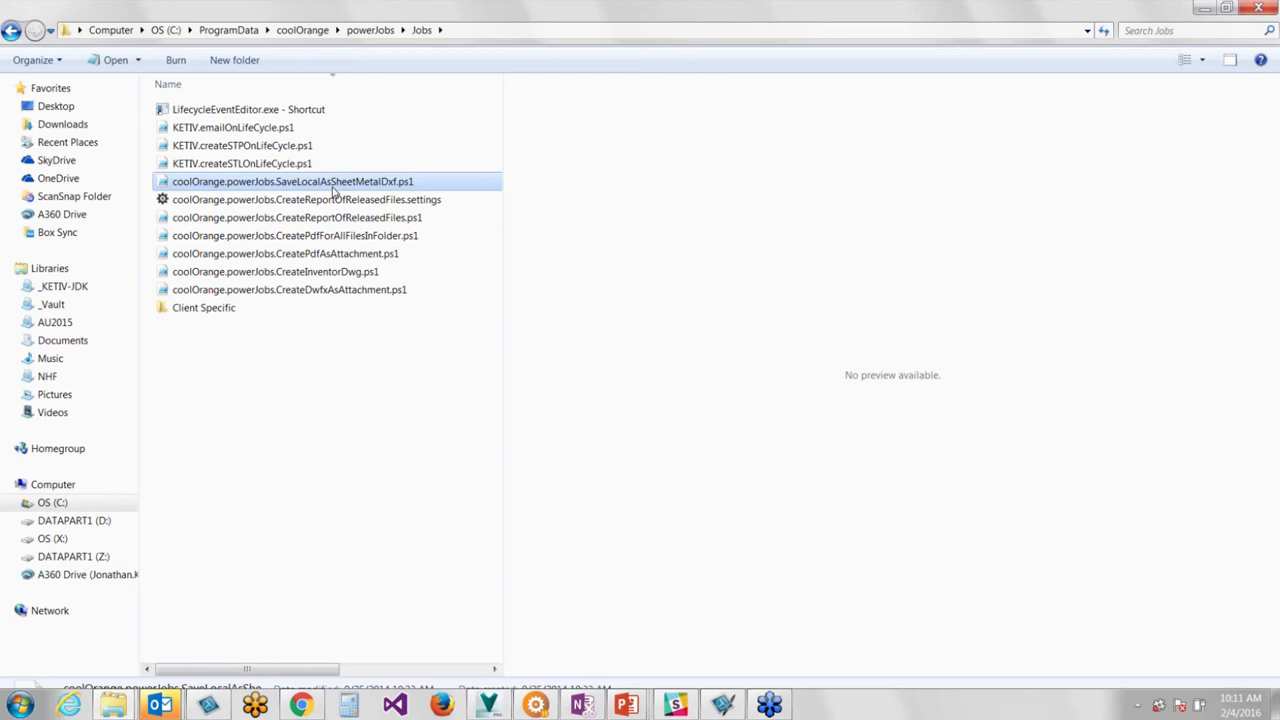
click(308, 200)
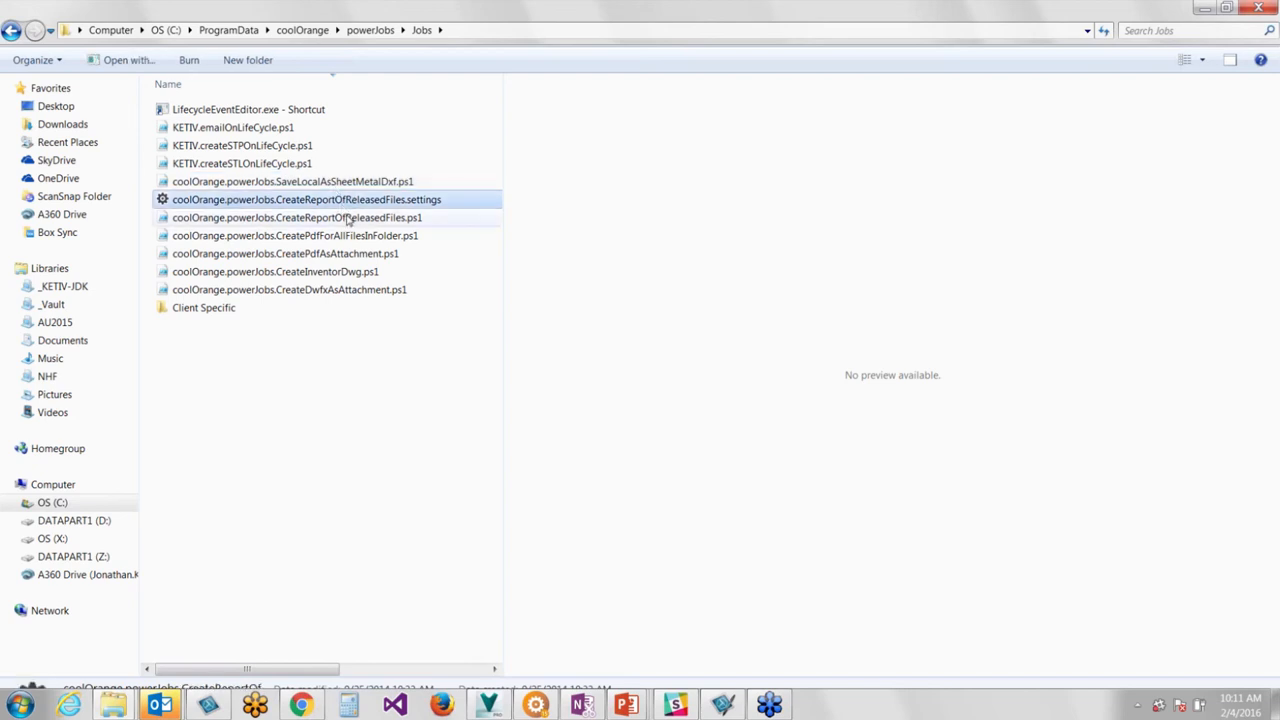
click(296, 236)
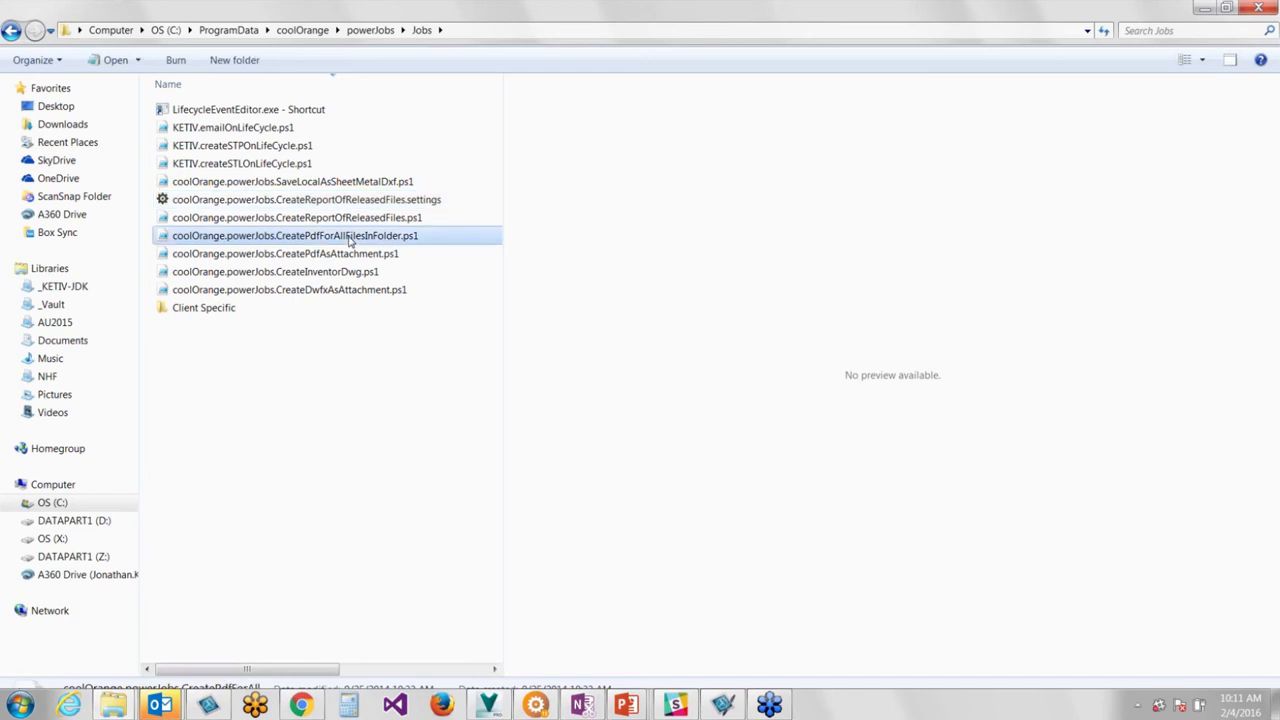
click(284, 252)
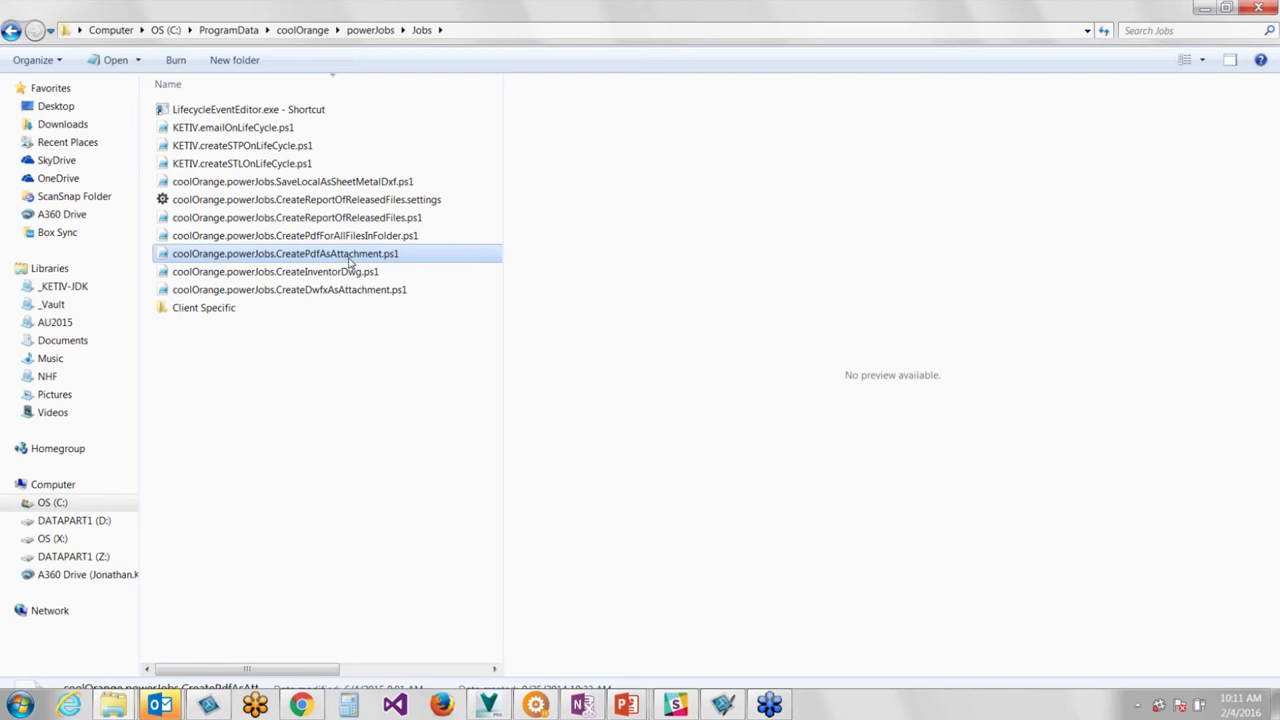
click(276, 272)
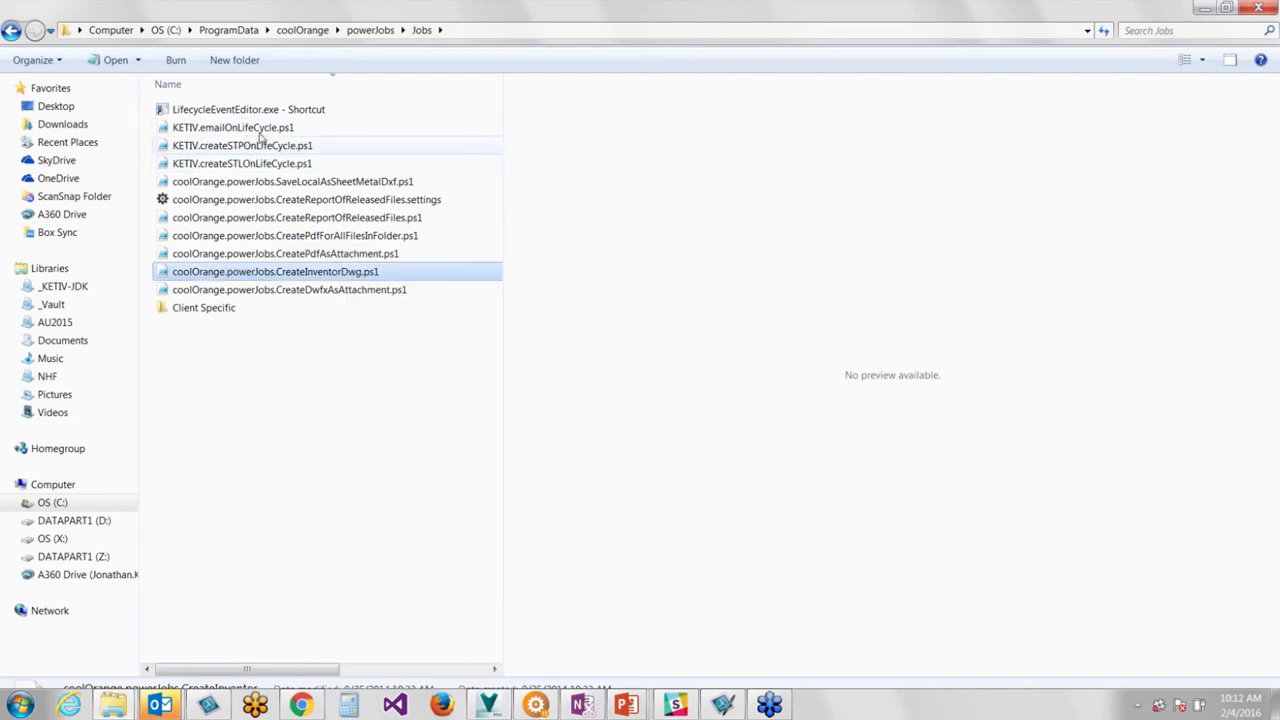
Look through the KETIV lifecycle scripts: emailOnLifeCycle, createSTPOnLifeCycle and createSTLOnLifeCycle
click(240, 128)
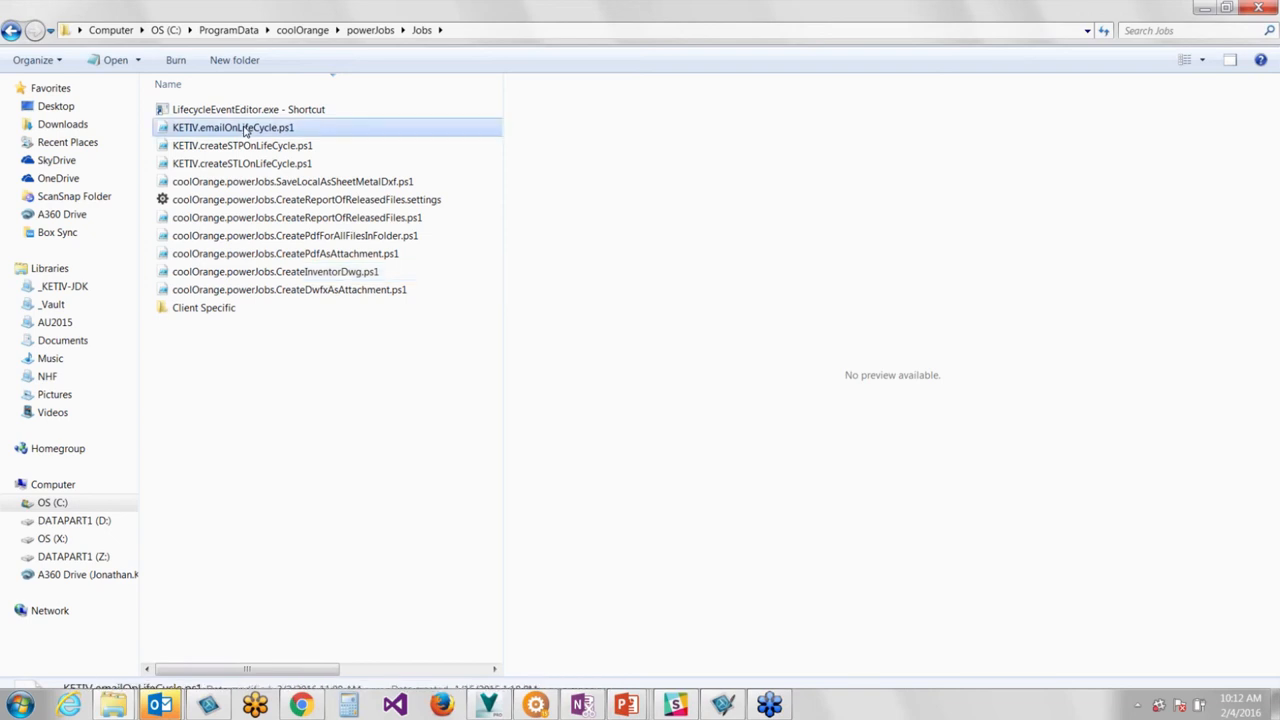
click(242, 144)
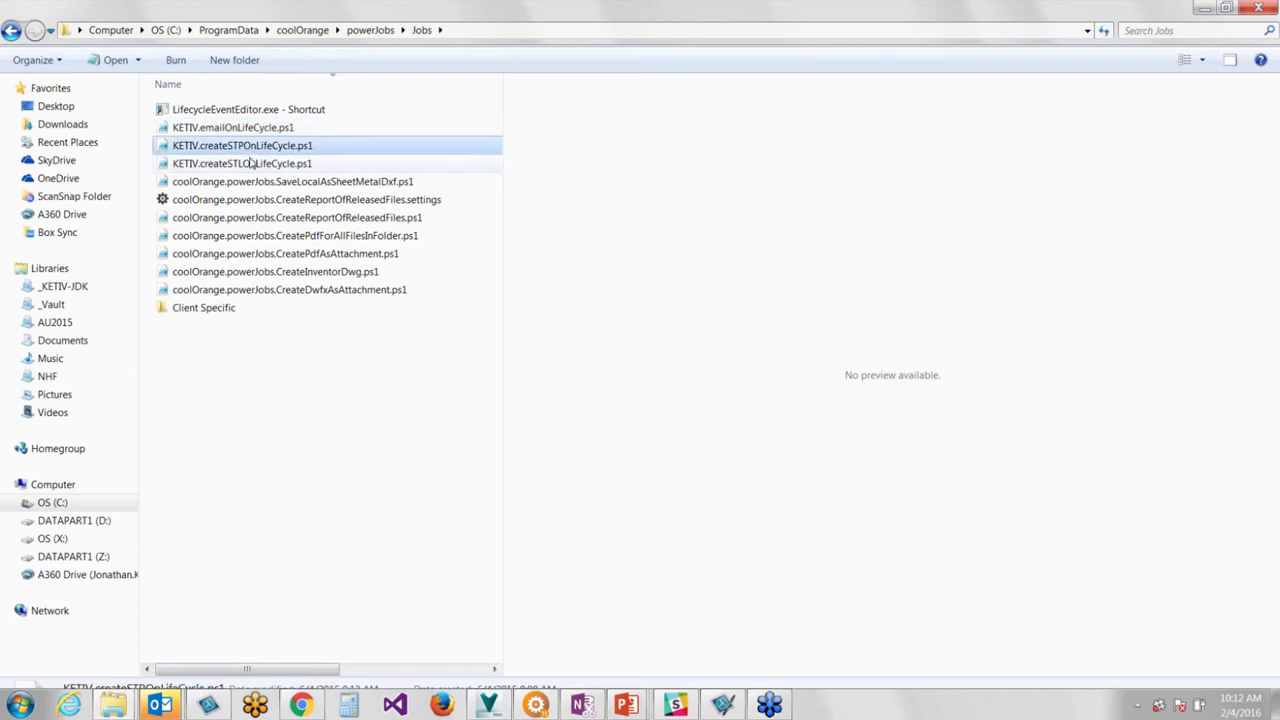
click(244, 164)
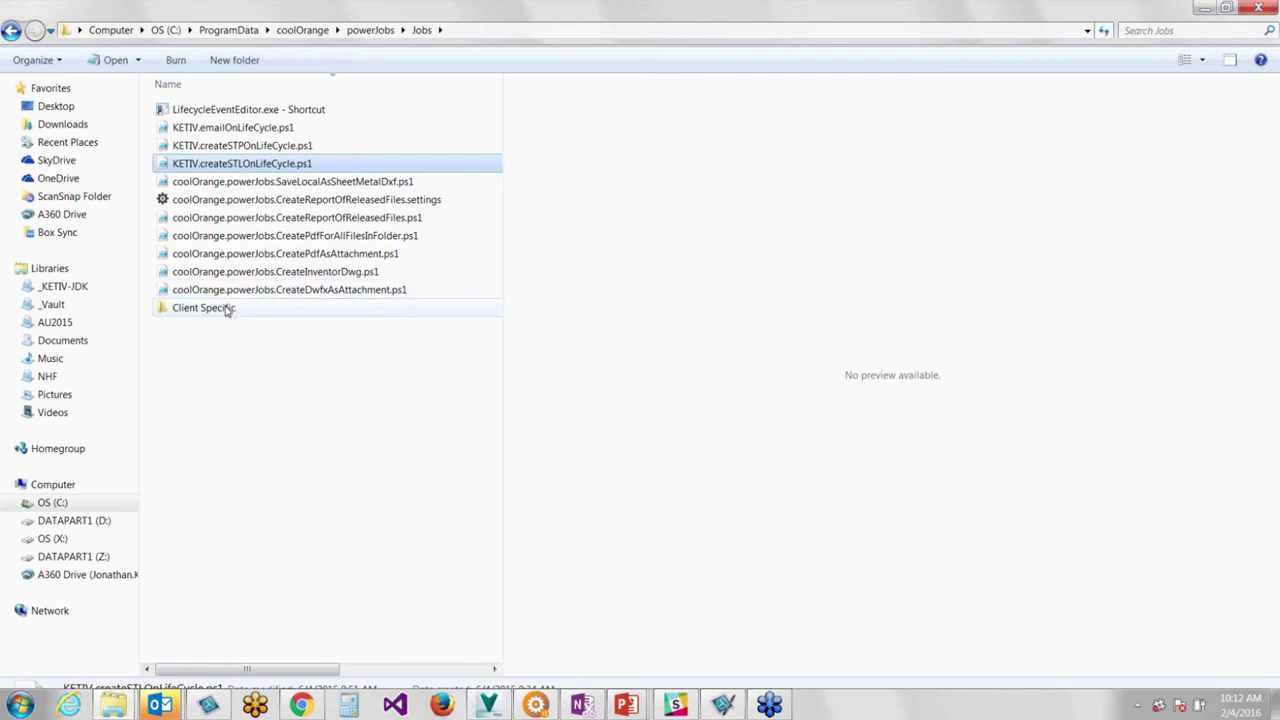
mouse_move(228, 312)
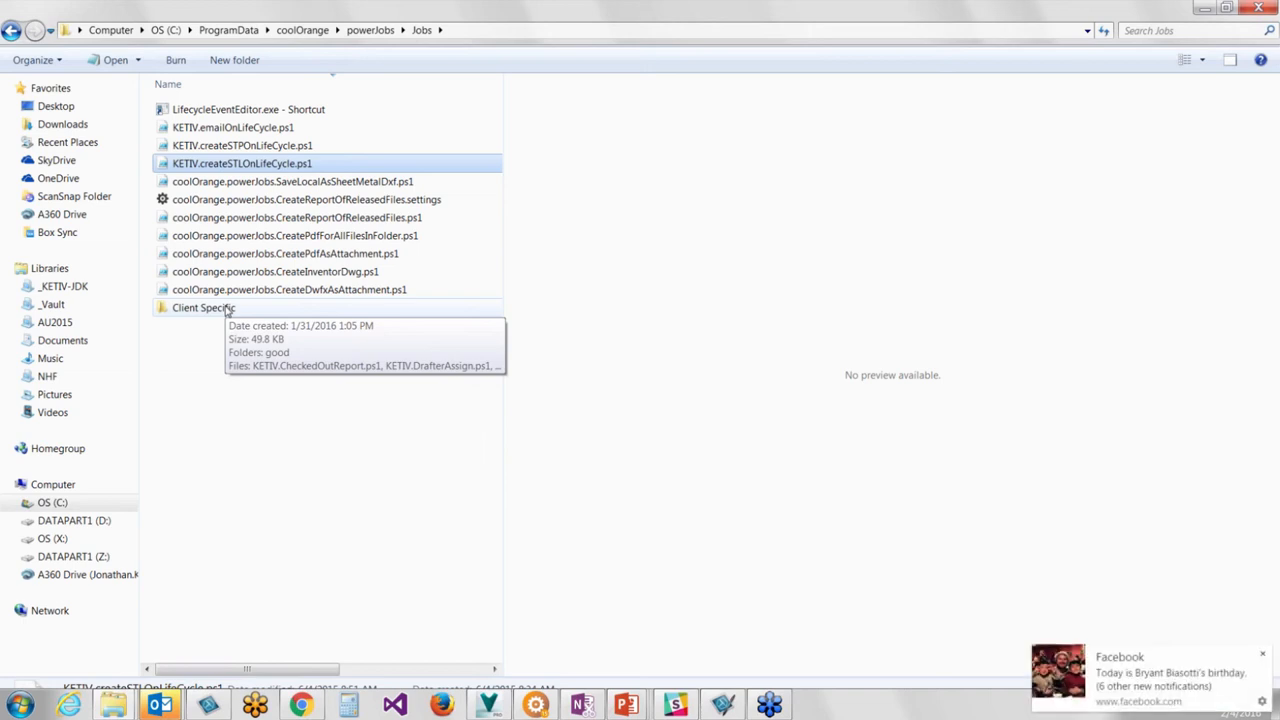
mouse_move(238, 370)
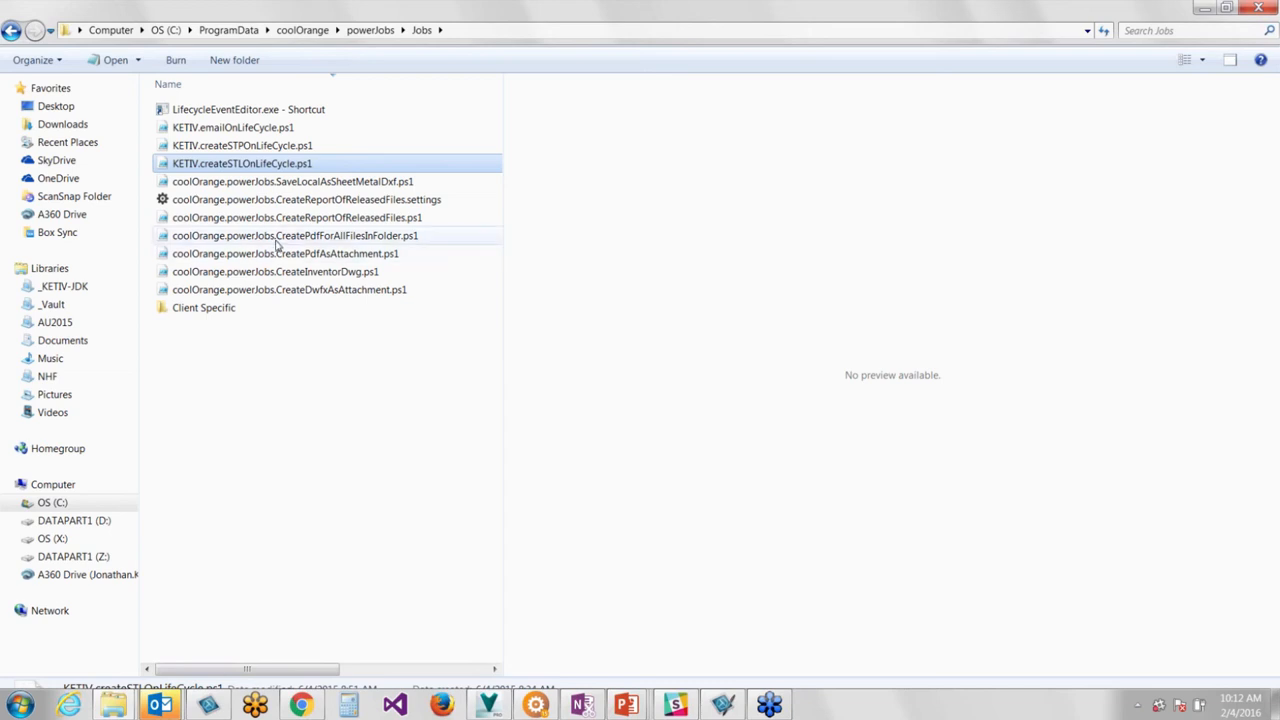
mouse_move(280, 246)
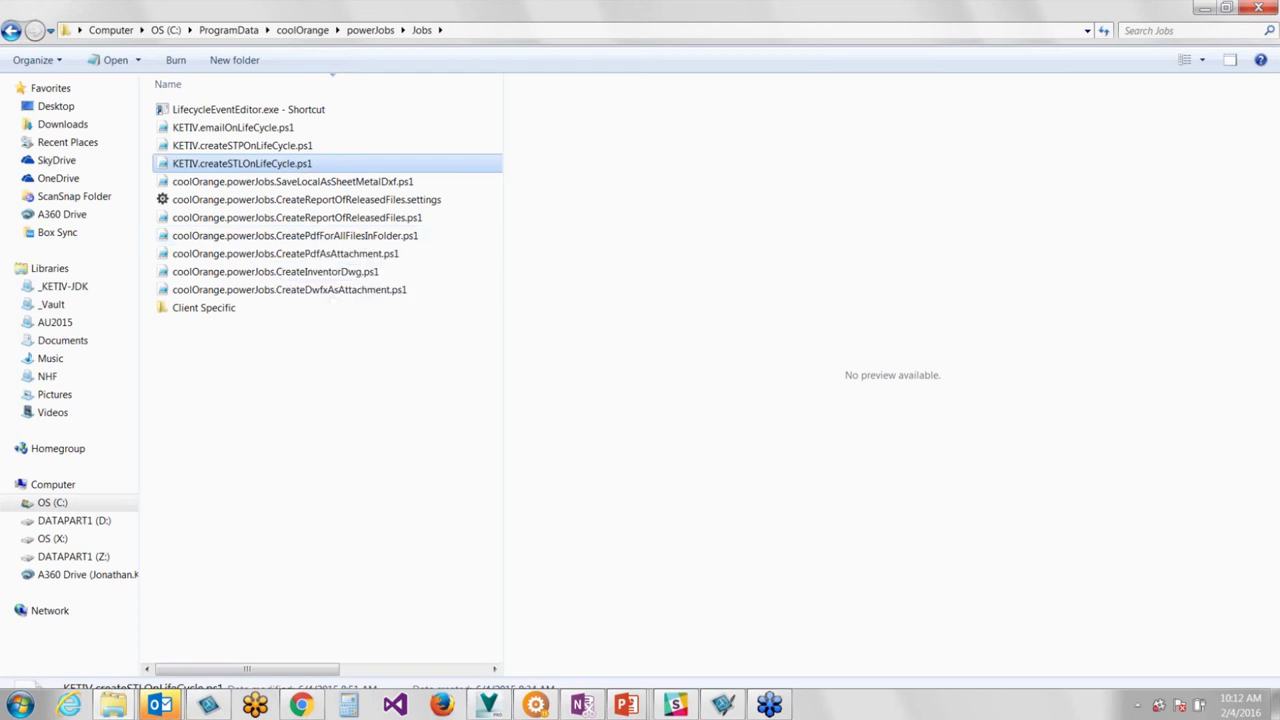
mouse_move(368, 140)
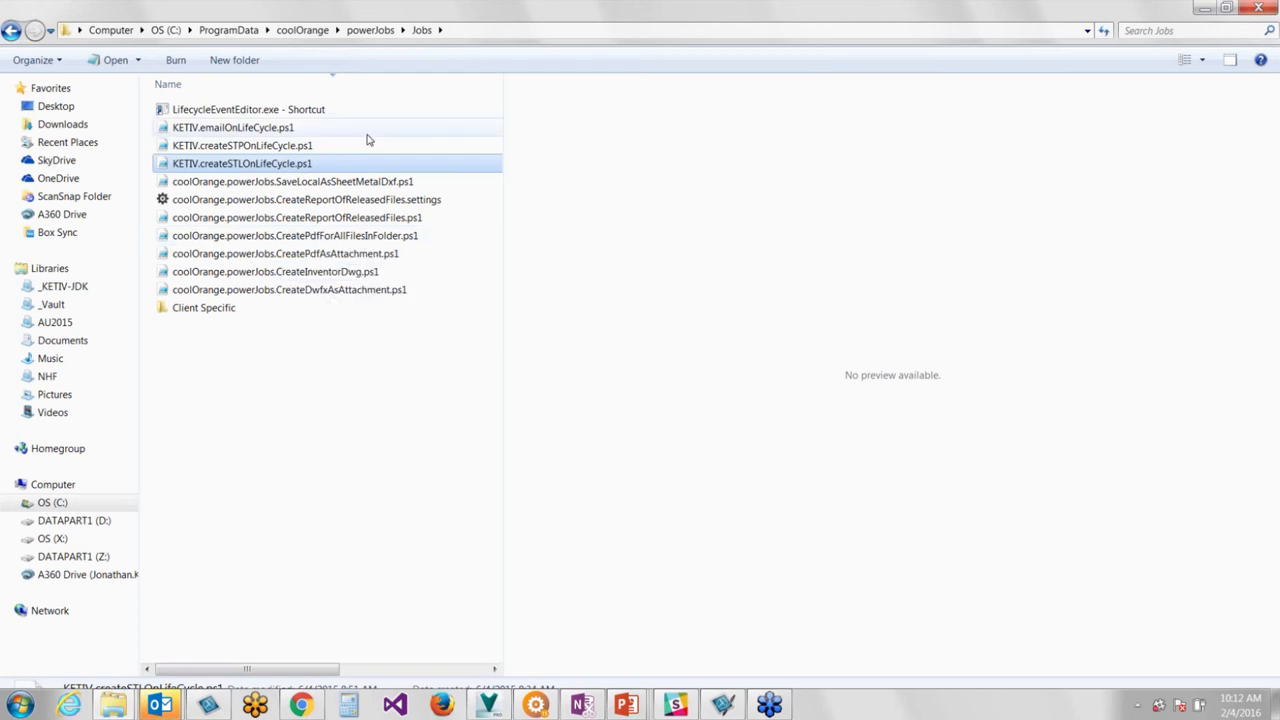
mouse_move(368, 140)
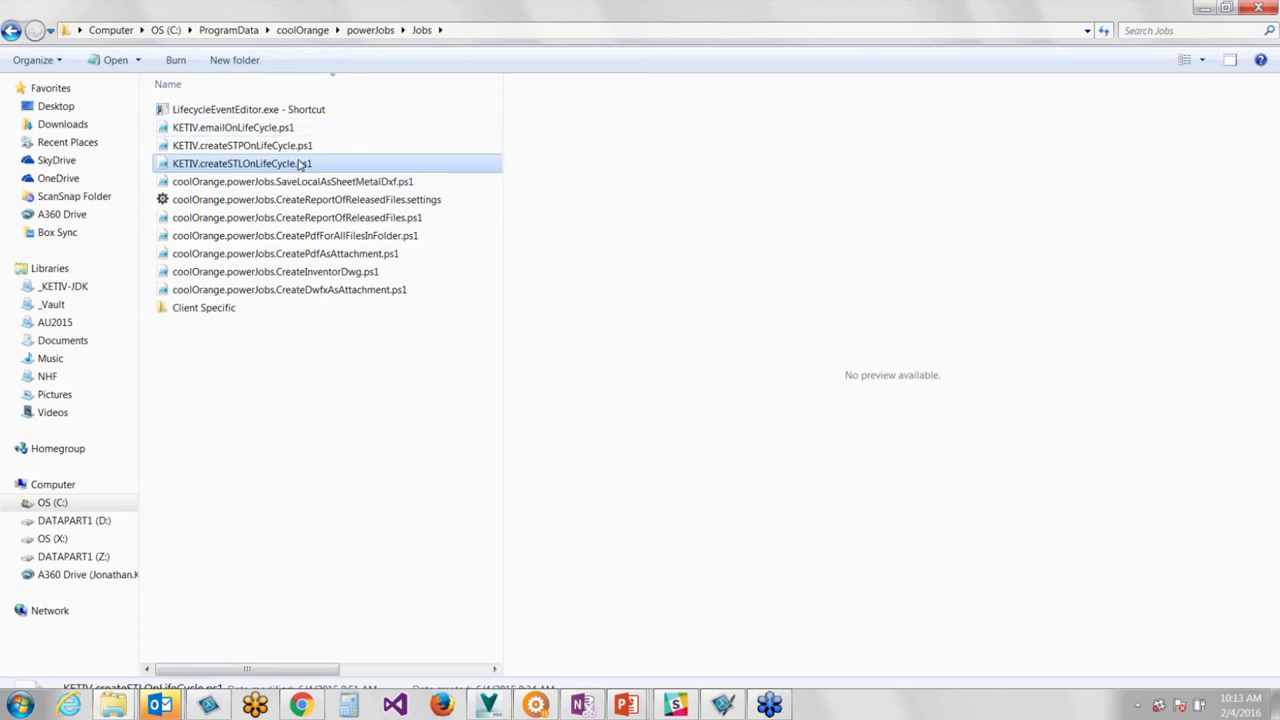
mouse_move(300, 180)
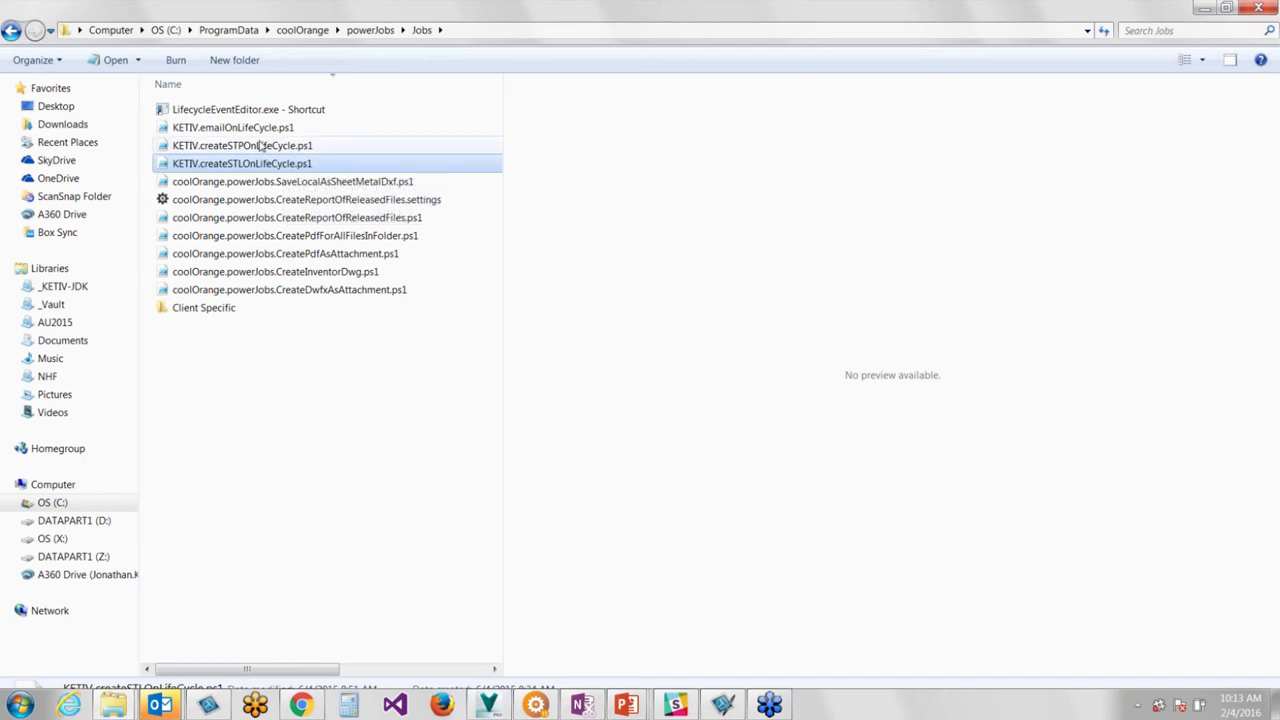
mouse_move(248, 164)
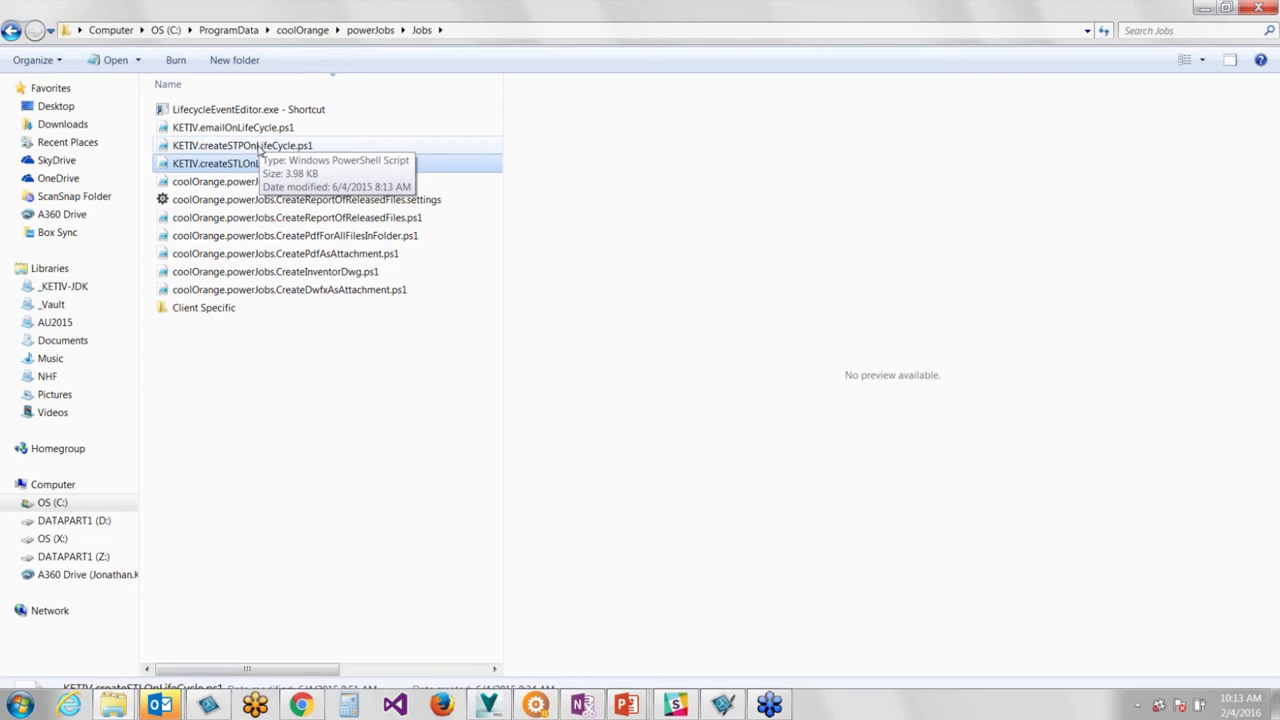
click(242, 144)
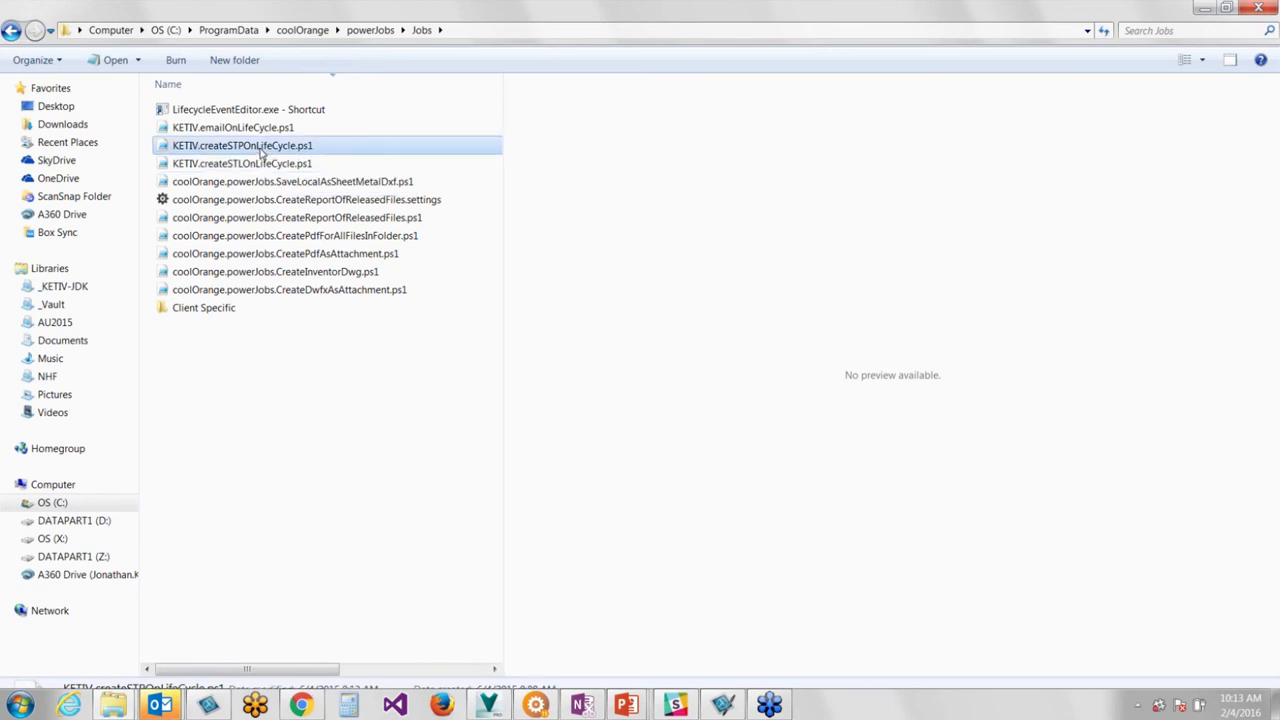
mouse_move(258, 150)
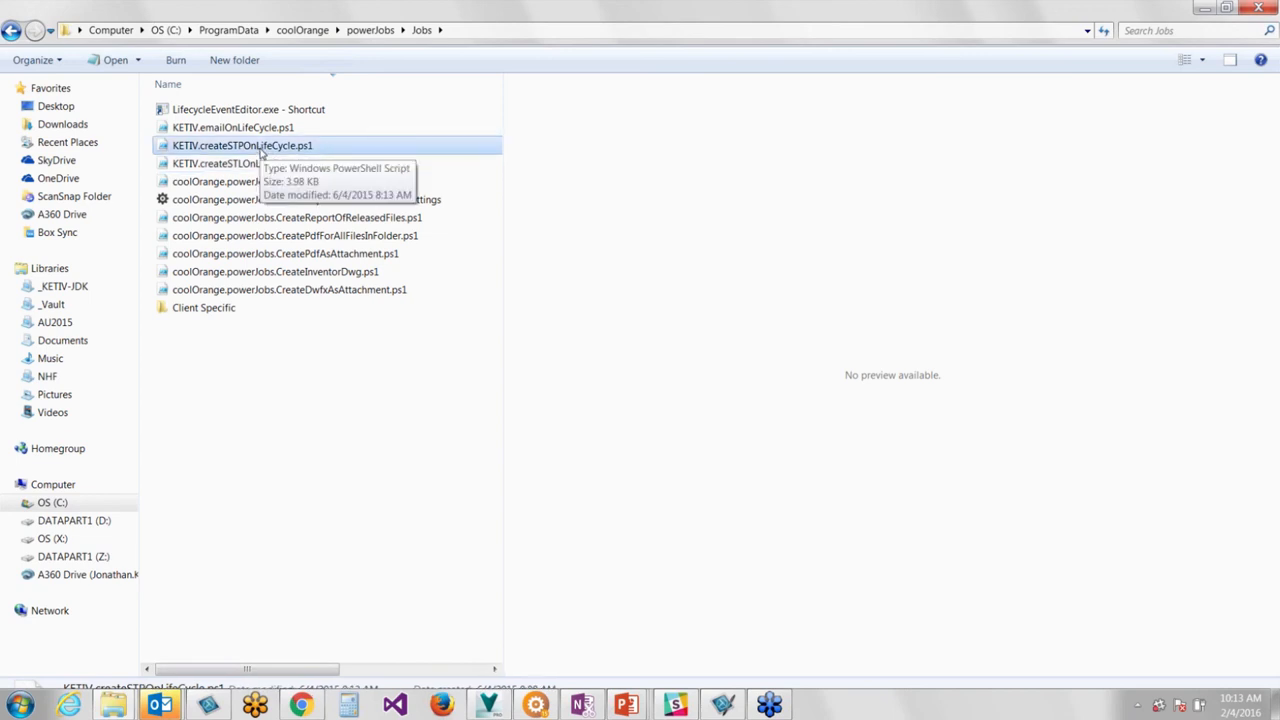
right_click(244, 144)
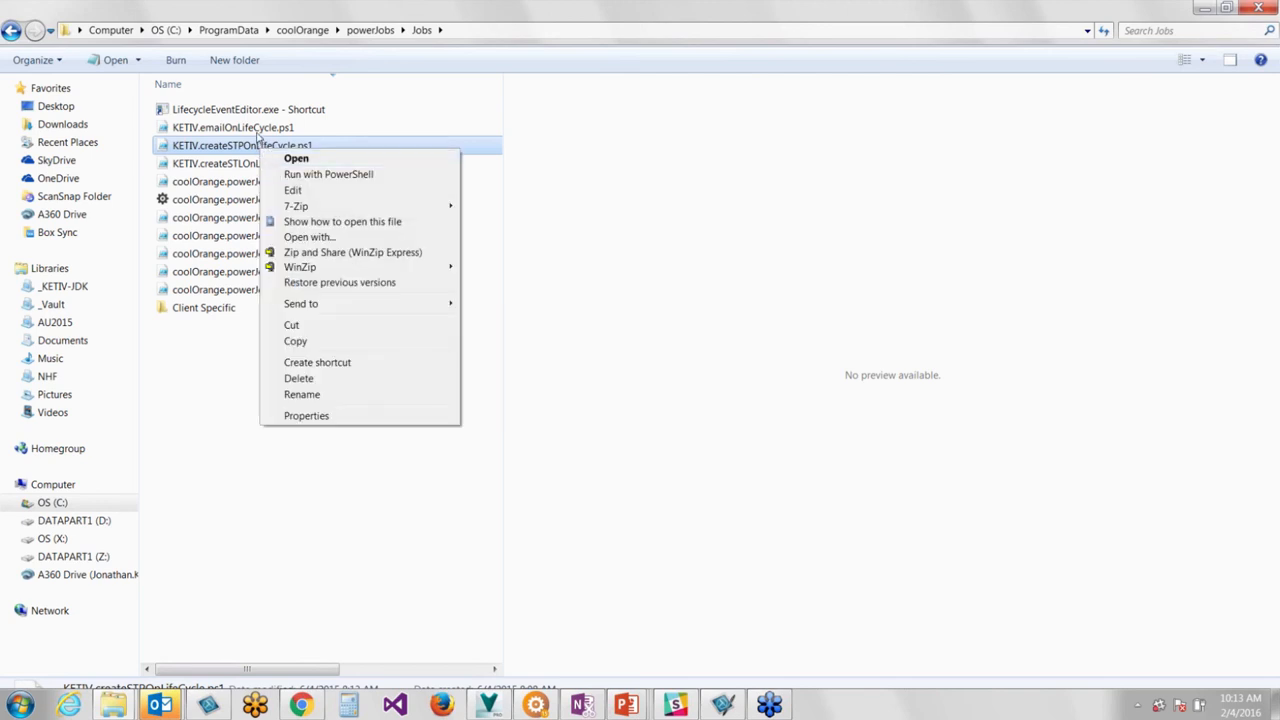
click(232, 128)
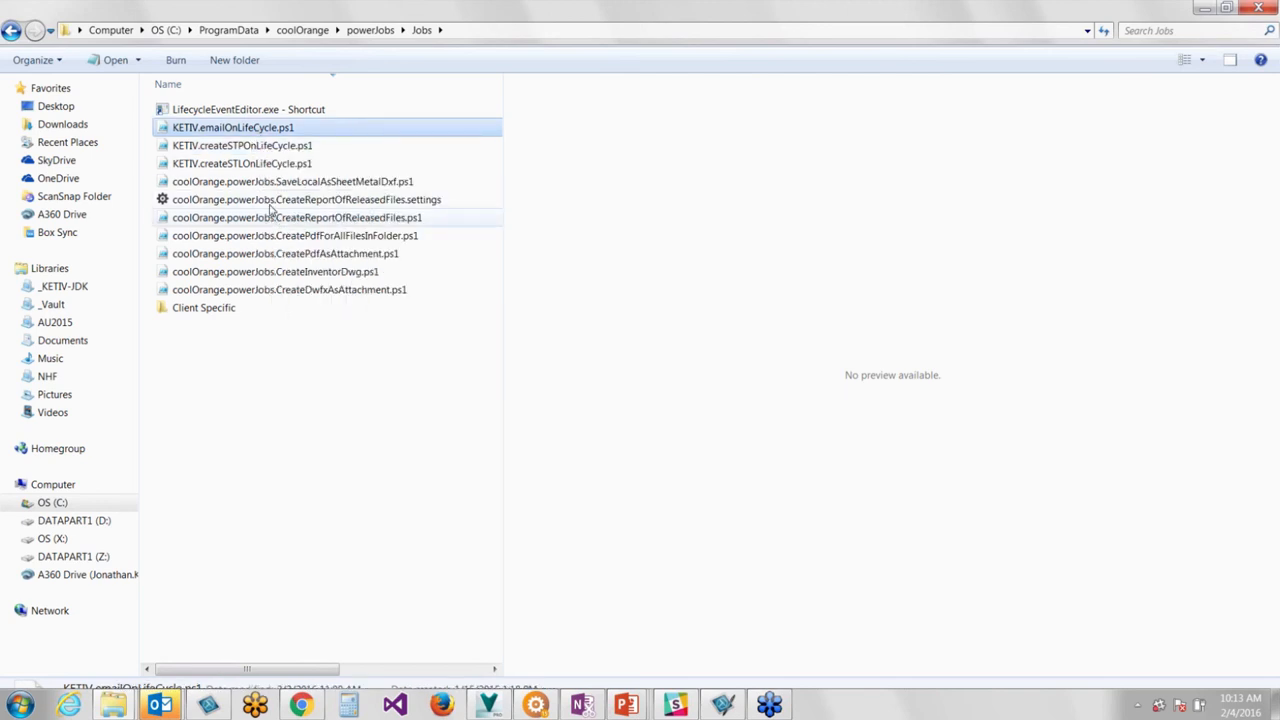
right_click(284, 252)
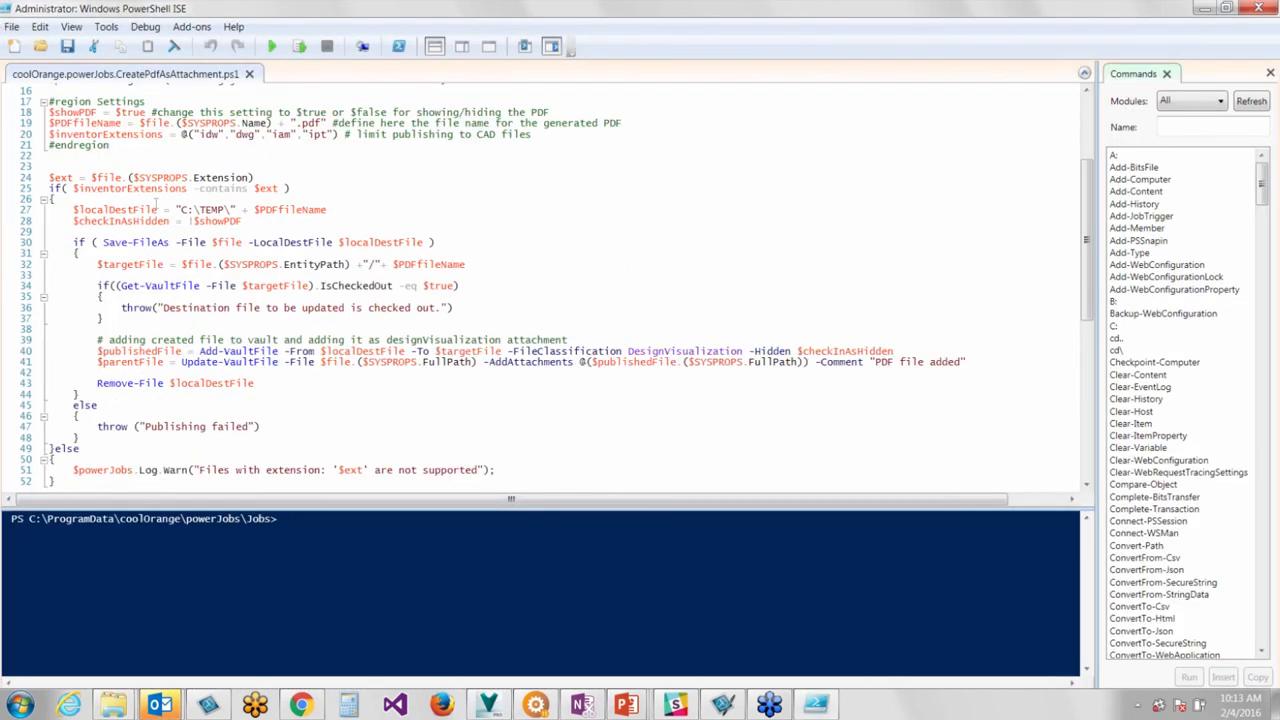
Scroll through the CreatePdfAsAttachment script and highlight its Save-FileAs export call
scroll(up, 3)
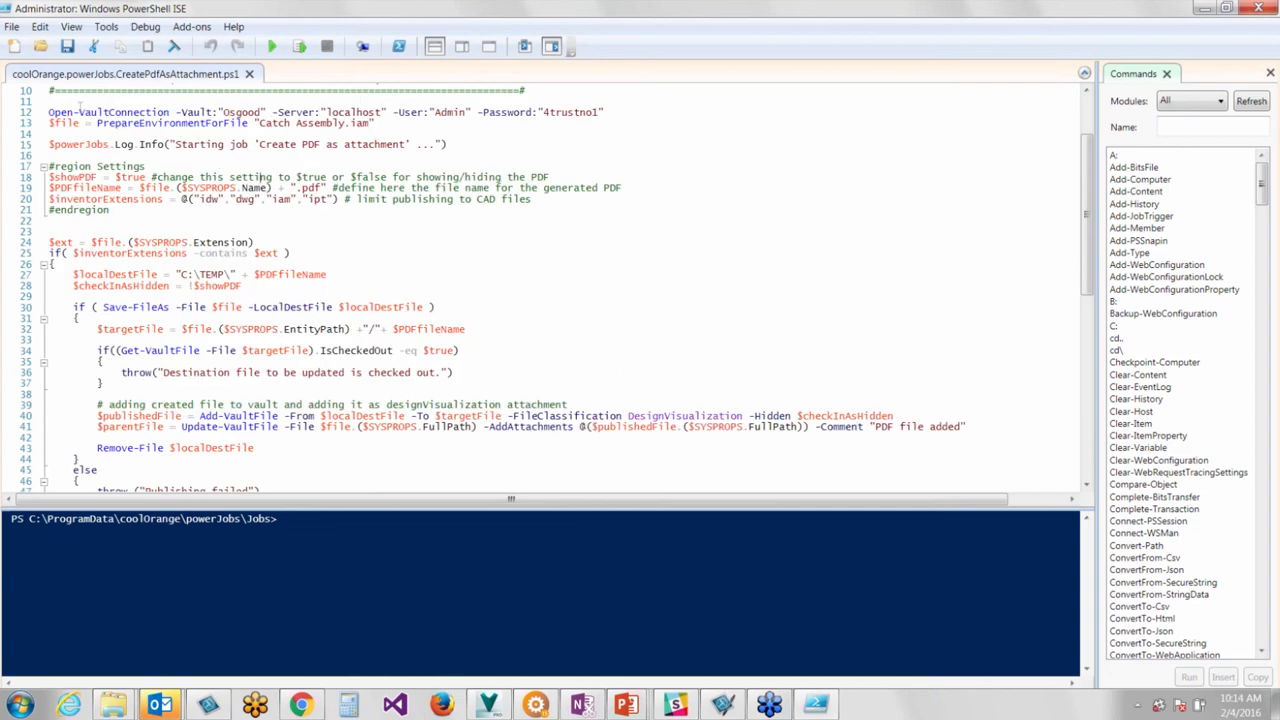
double_click(108, 116)
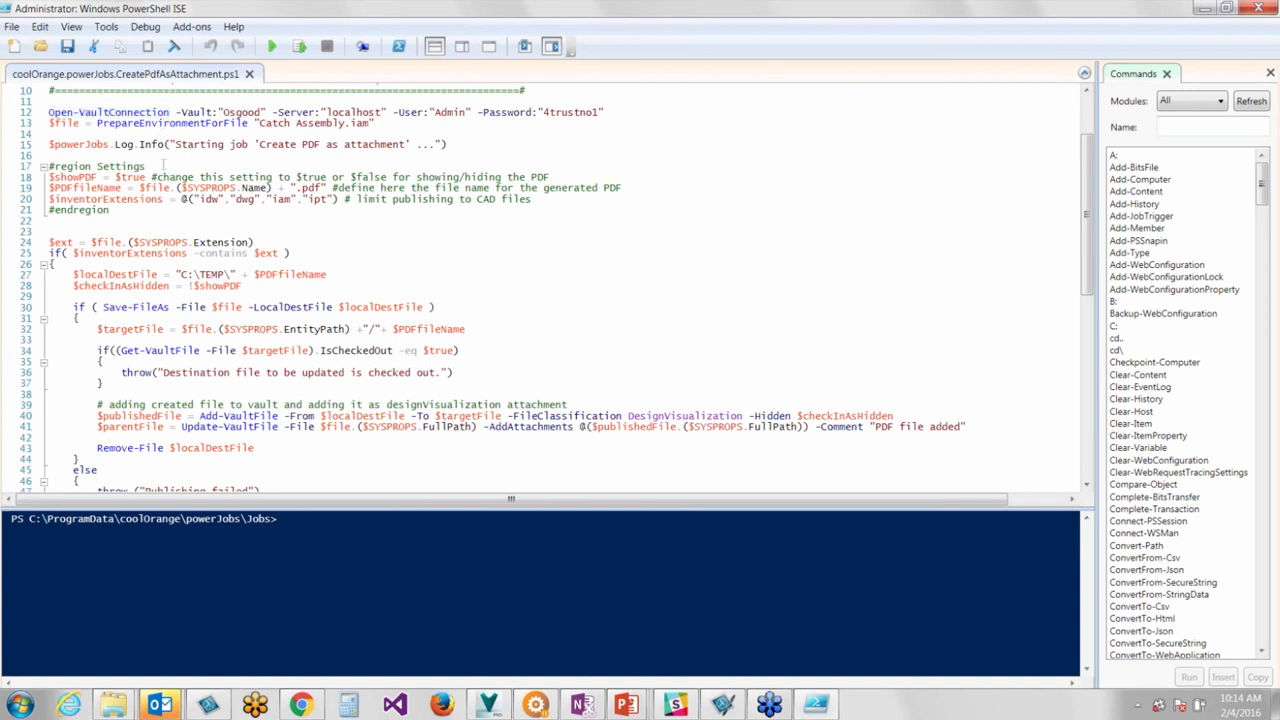
scroll(down, 3)
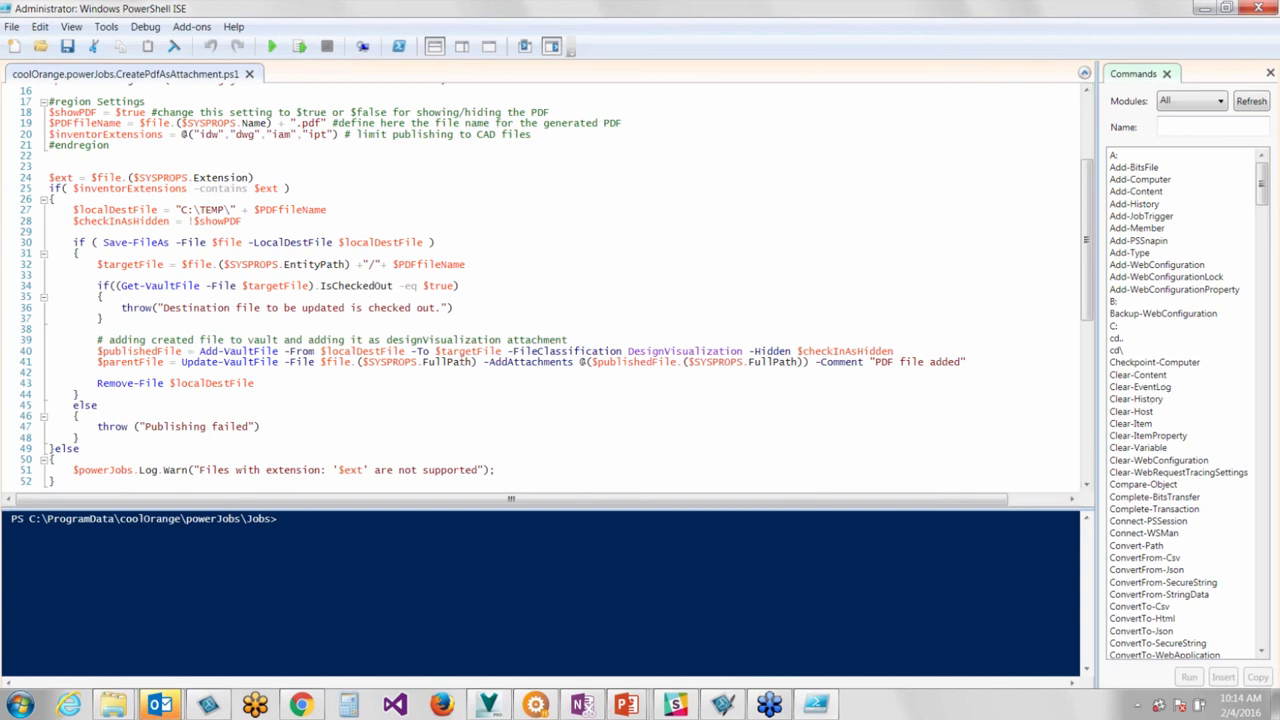
mouse_move(1178, 384)
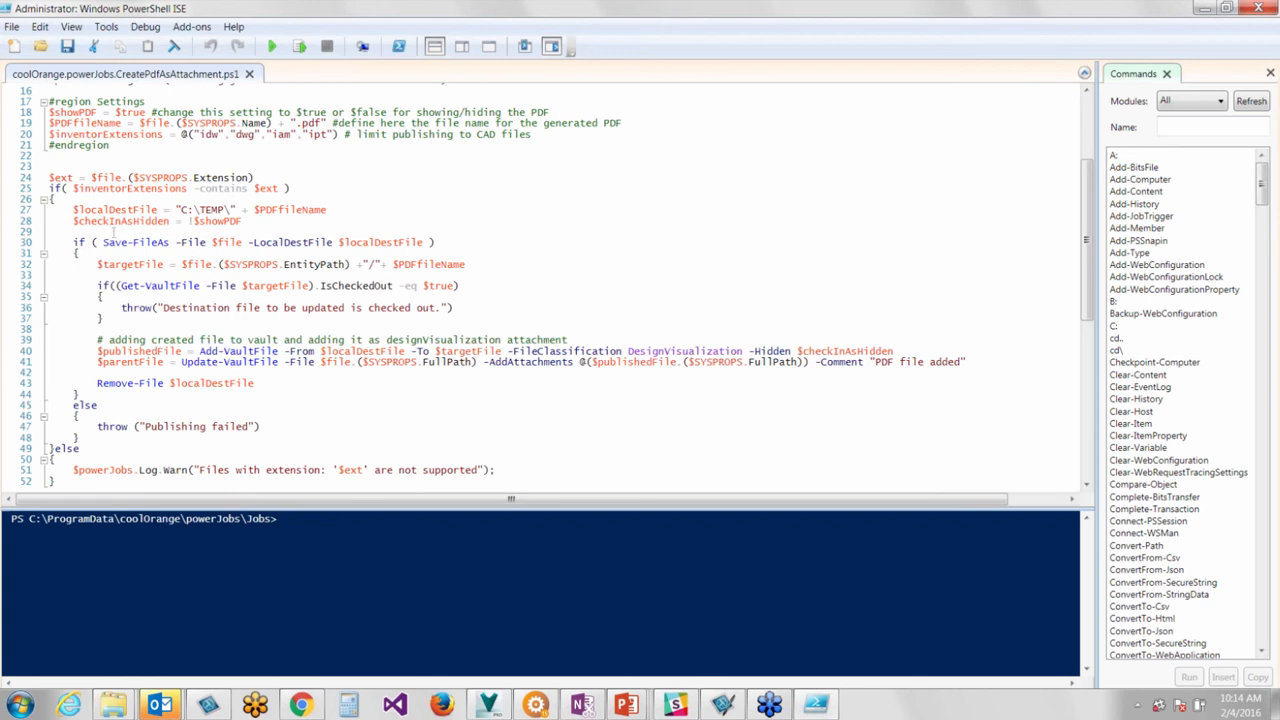
double_click(132, 242)
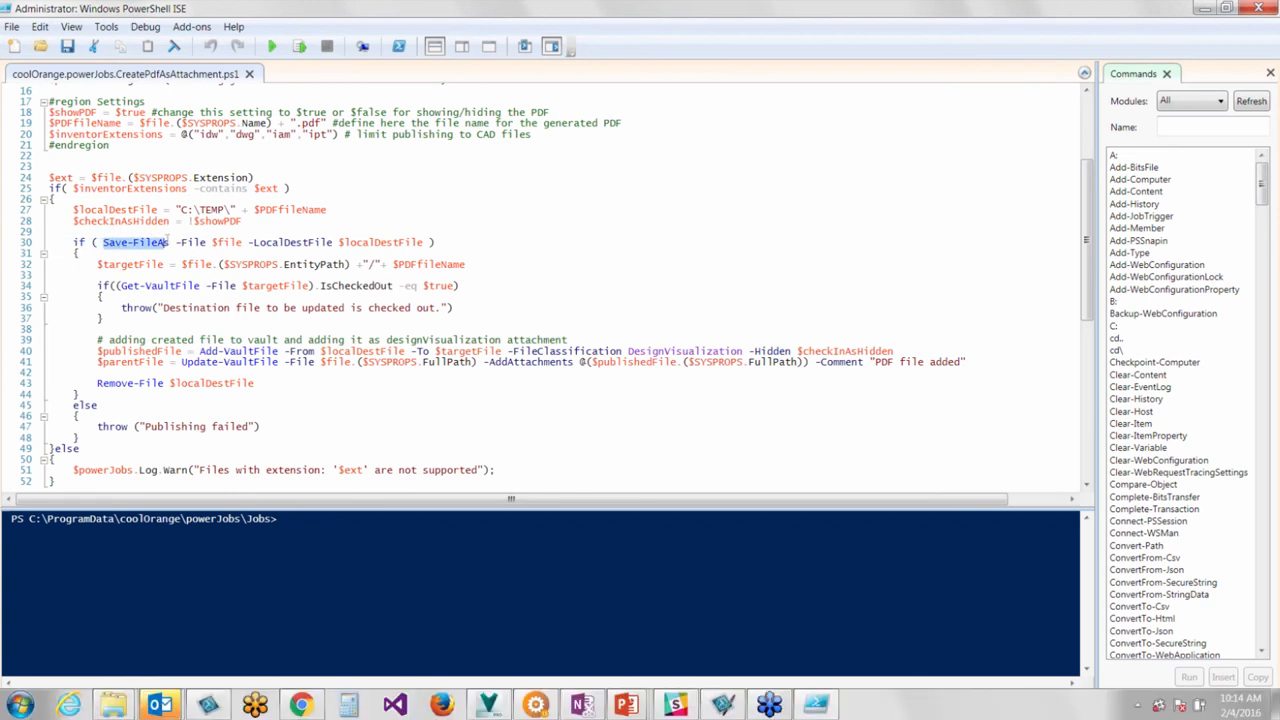